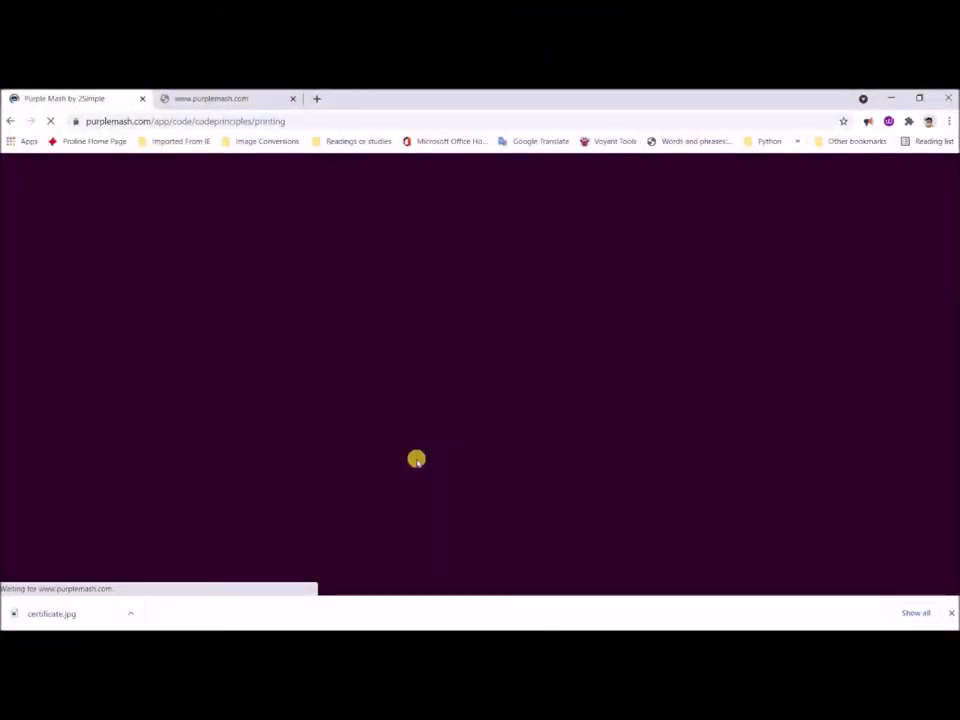
pyautogui.moveTo(372, 362)
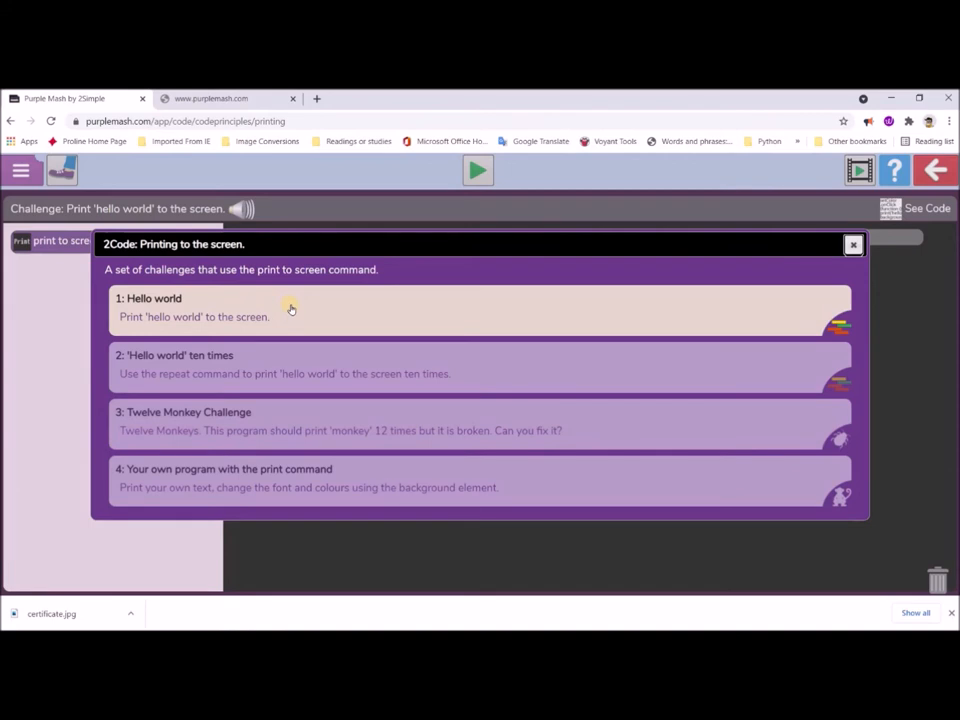
pyautogui.moveTo(280, 474)
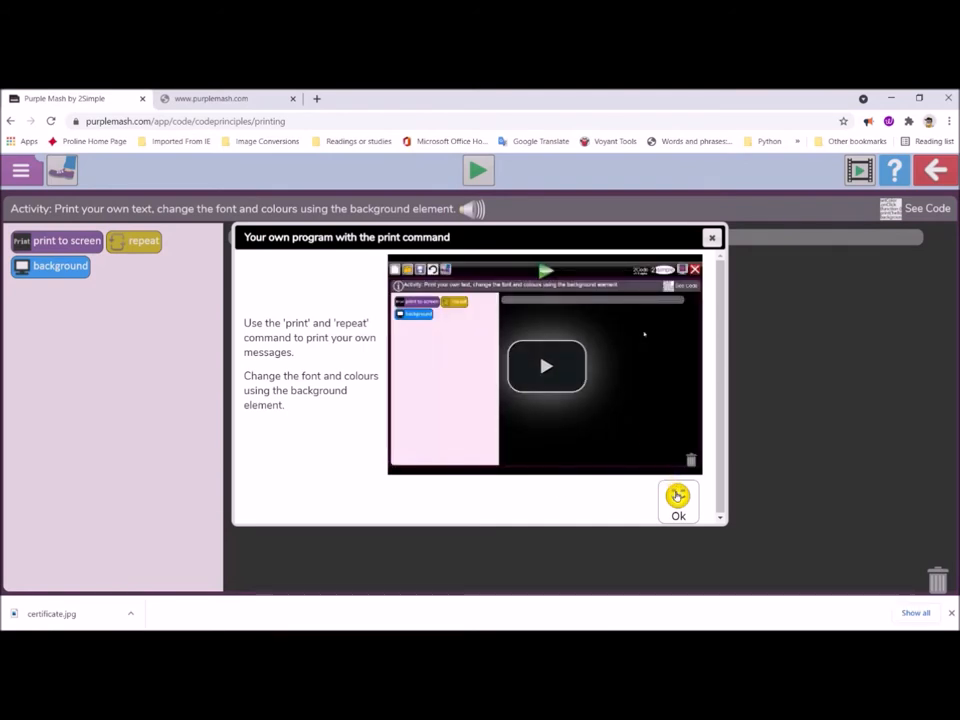
# Dismiss the intro and attach a repeat-5-times loop as the program's first block.
pyautogui.click(678, 508)
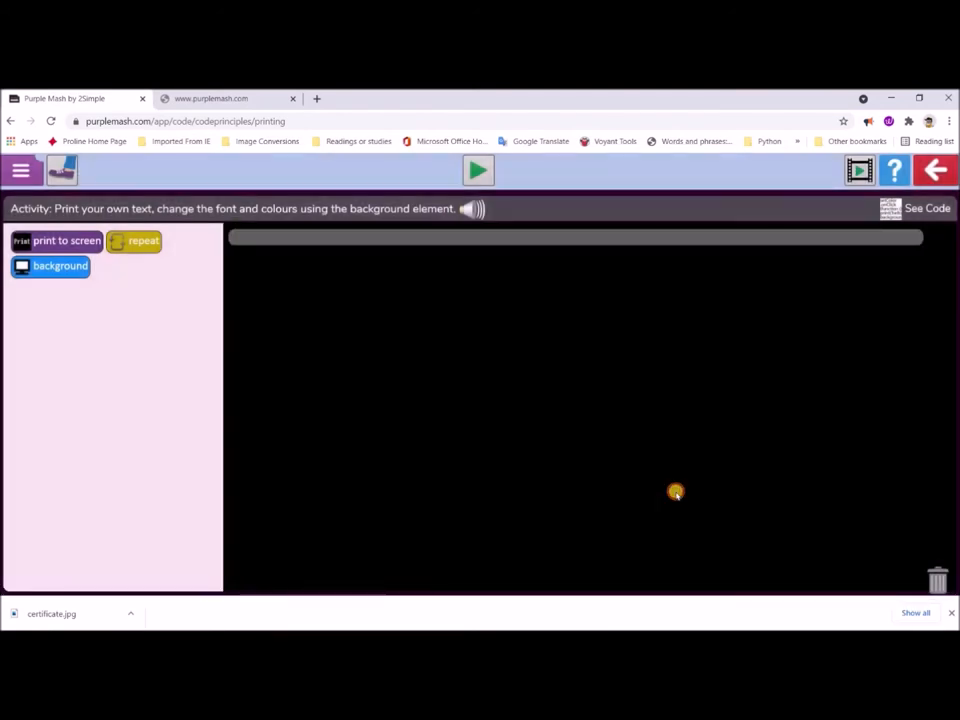
pyautogui.moveTo(262, 276)
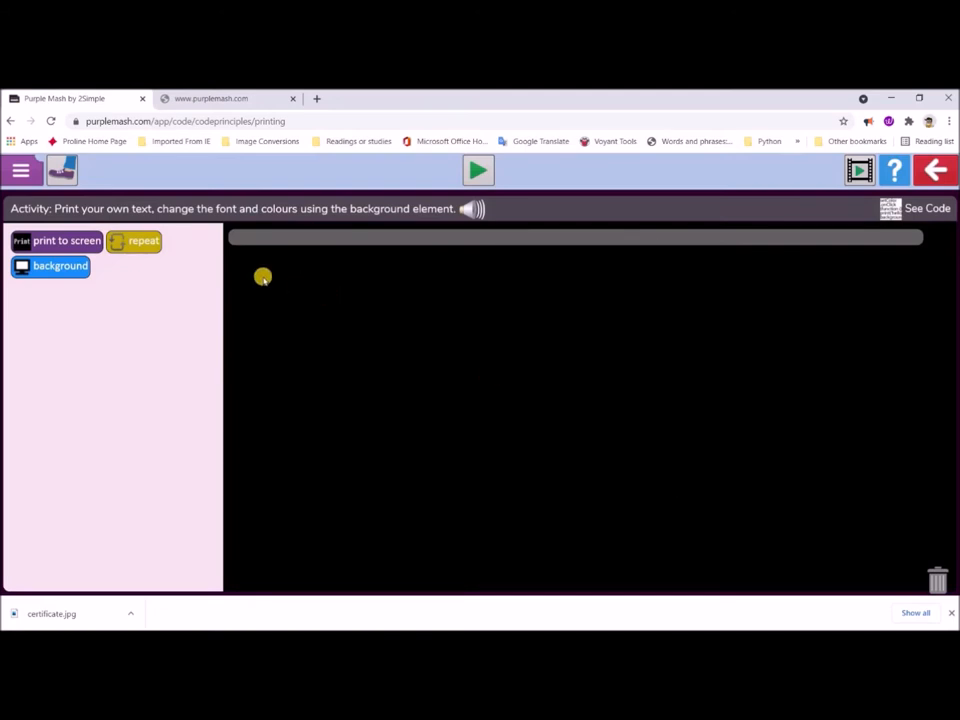
pyautogui.moveTo(230, 272)
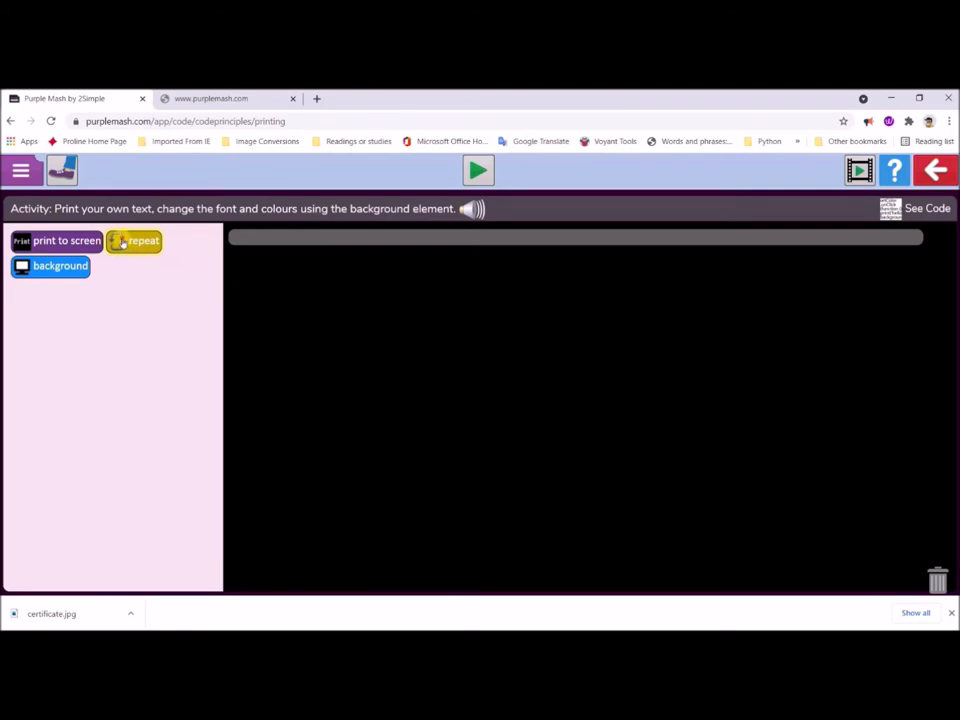
pyautogui.moveTo(132, 240); pyautogui.dragTo(236, 282)
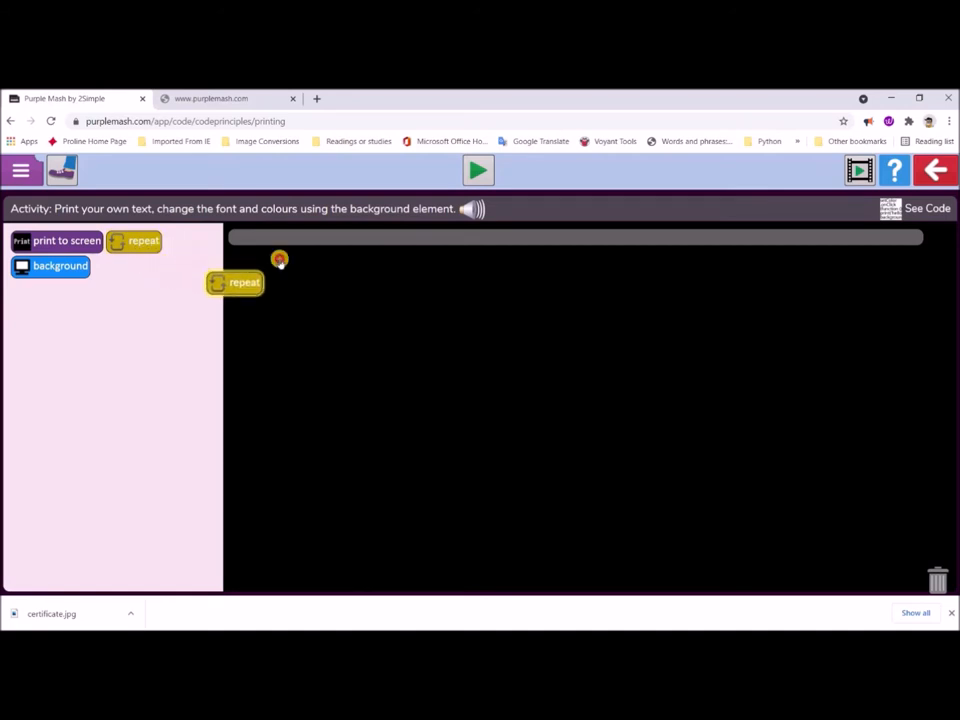
pyautogui.moveTo(244, 282); pyautogui.dragTo(272, 264)
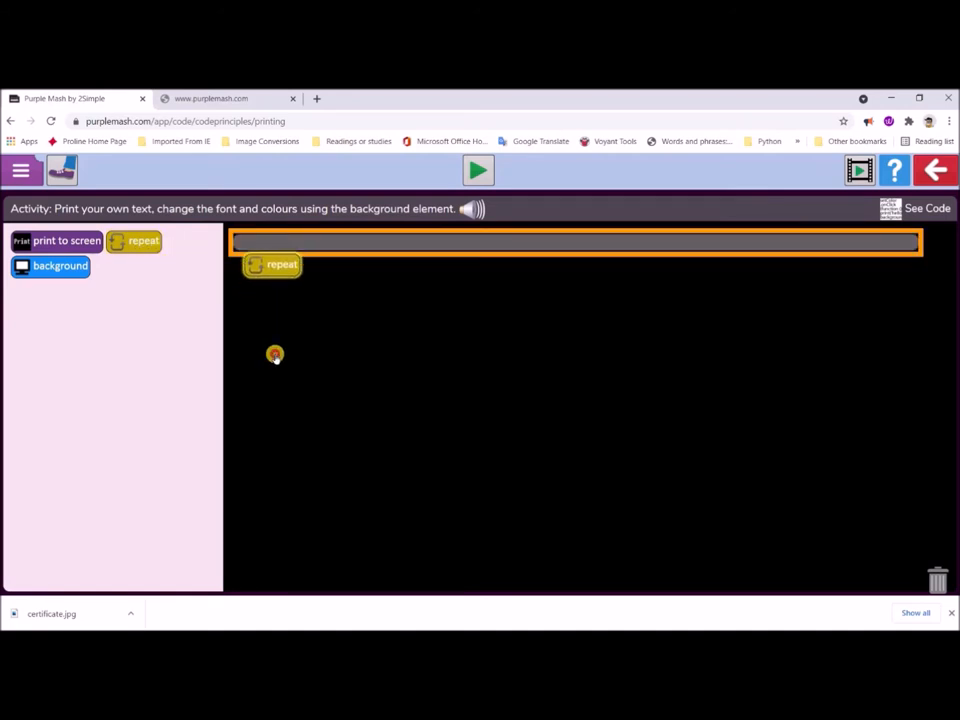
pyautogui.moveTo(272, 264); pyautogui.dragTo(288, 356)
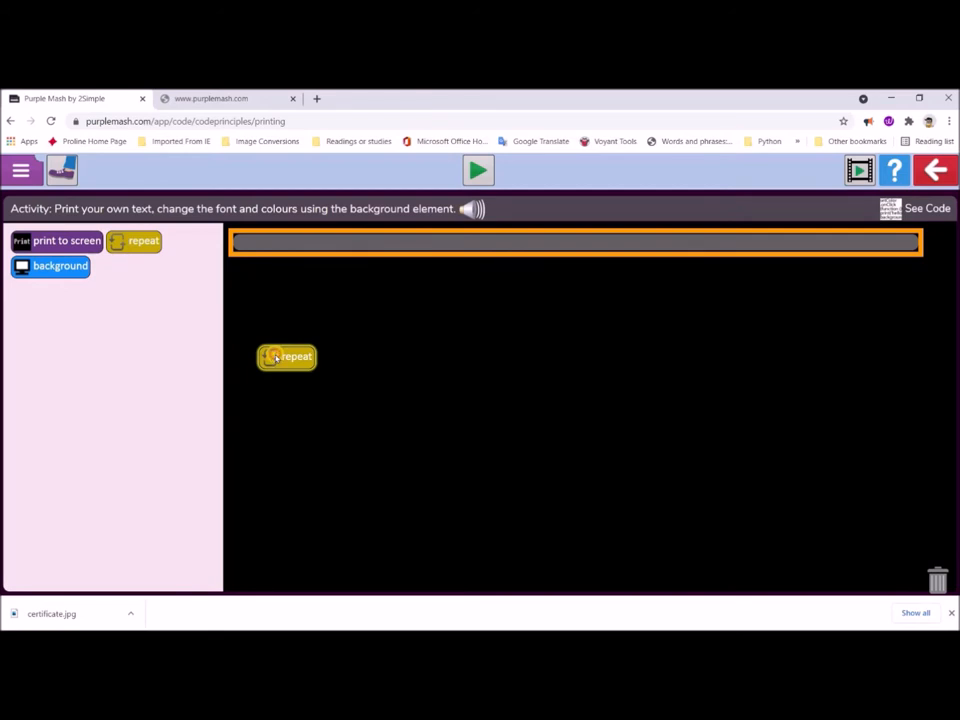
pyautogui.moveTo(288, 356); pyautogui.dragTo(268, 240)
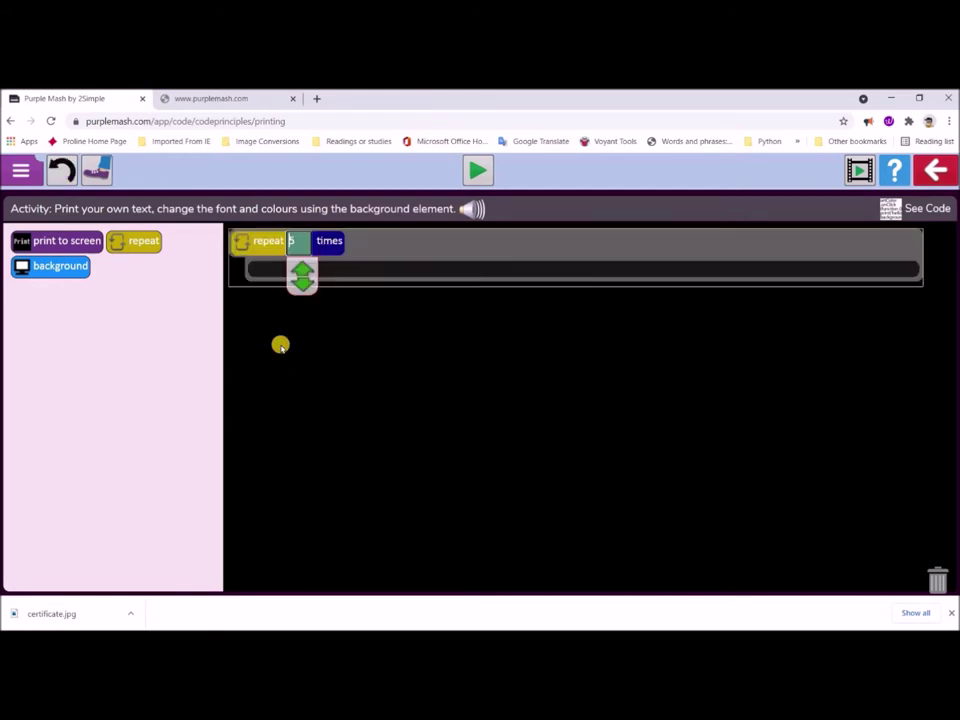
pyautogui.moveTo(304, 326)
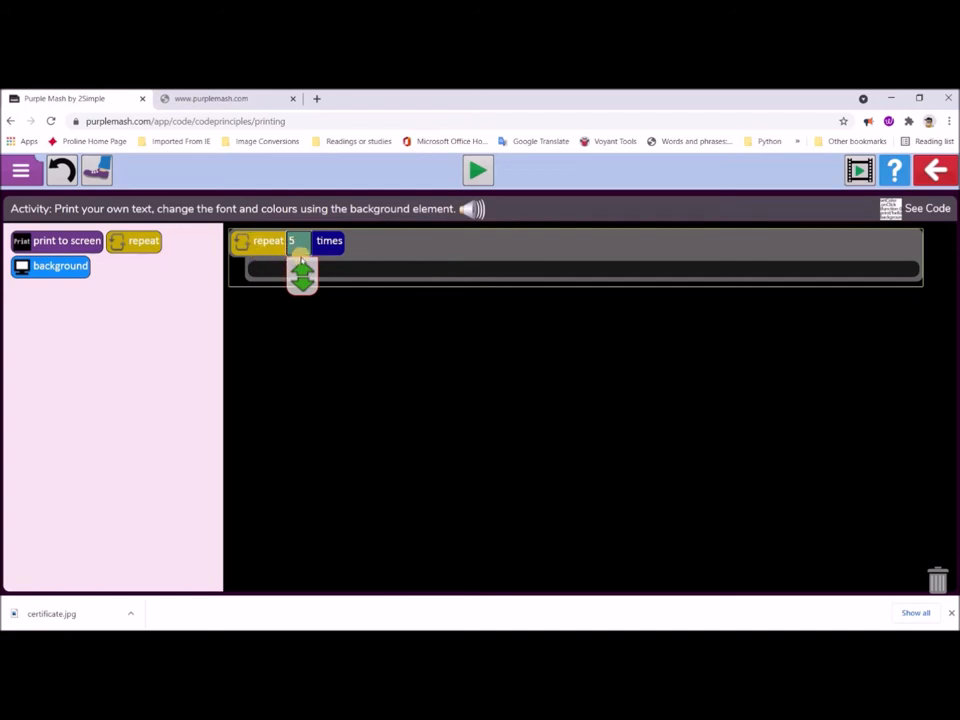
pyautogui.moveTo(348, 288)
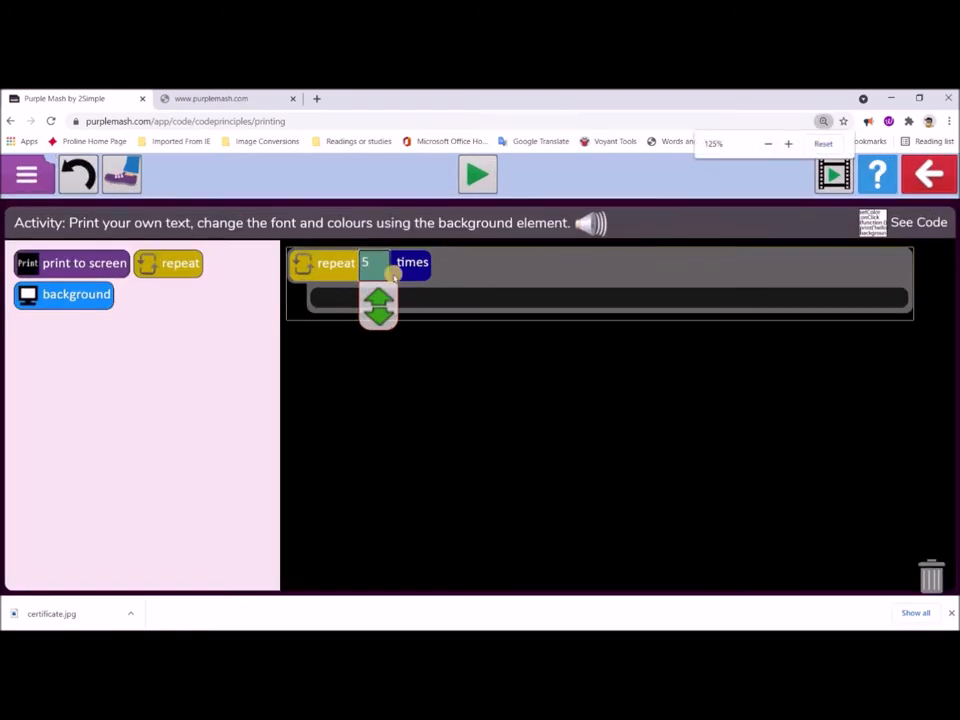
pyautogui.moveTo(250, 272)
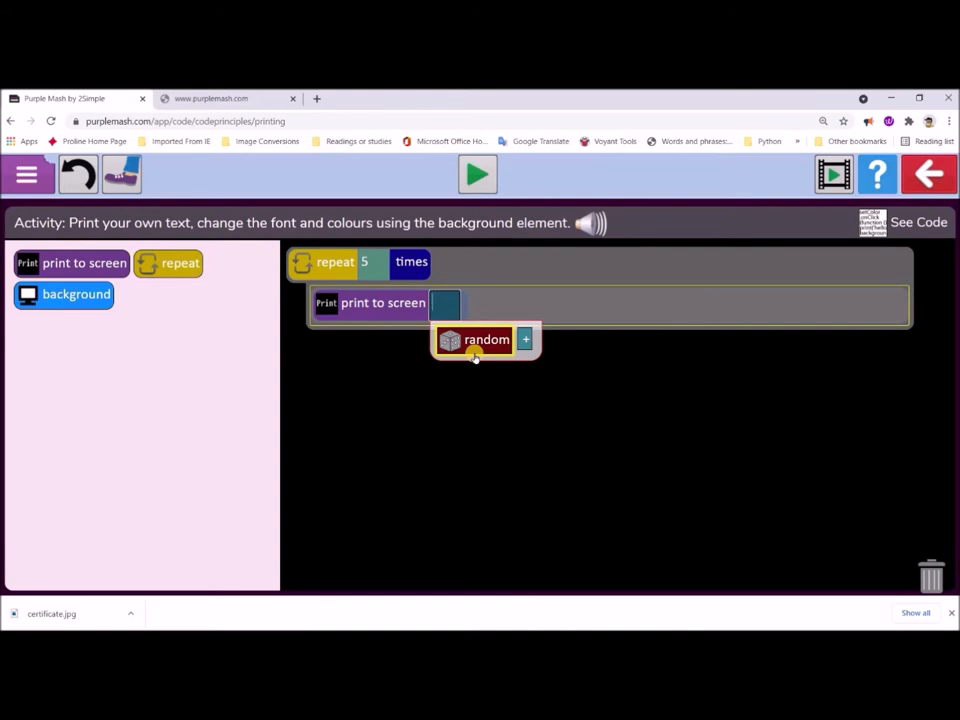
pyautogui.moveTo(476, 328)
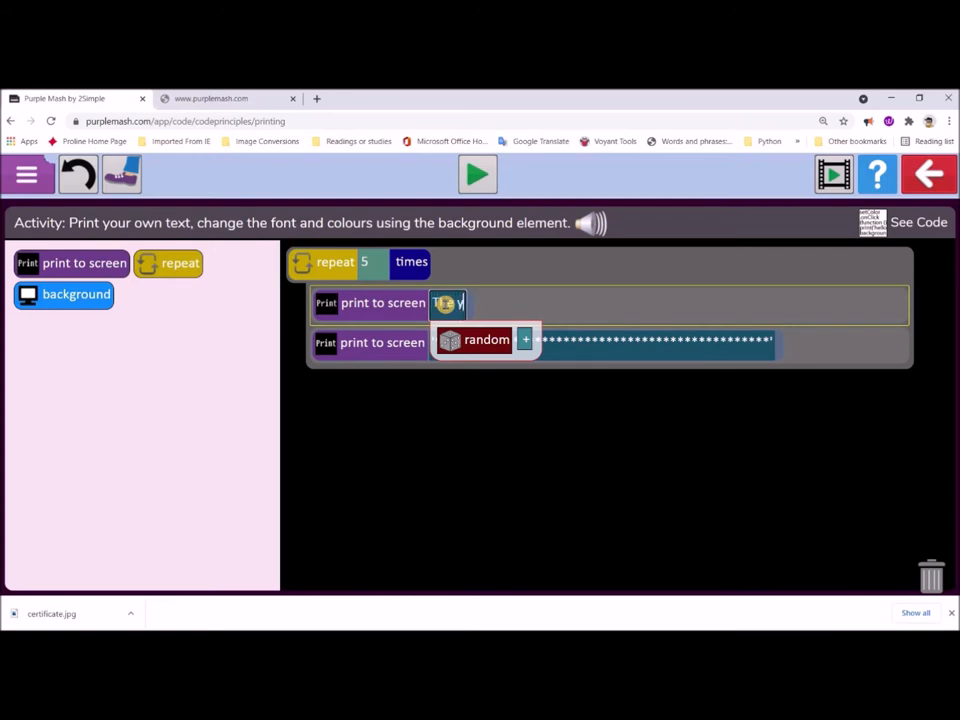
# Fill the first print block with 'The young lady looked at the stars.'.
pyautogui.write('young lady')
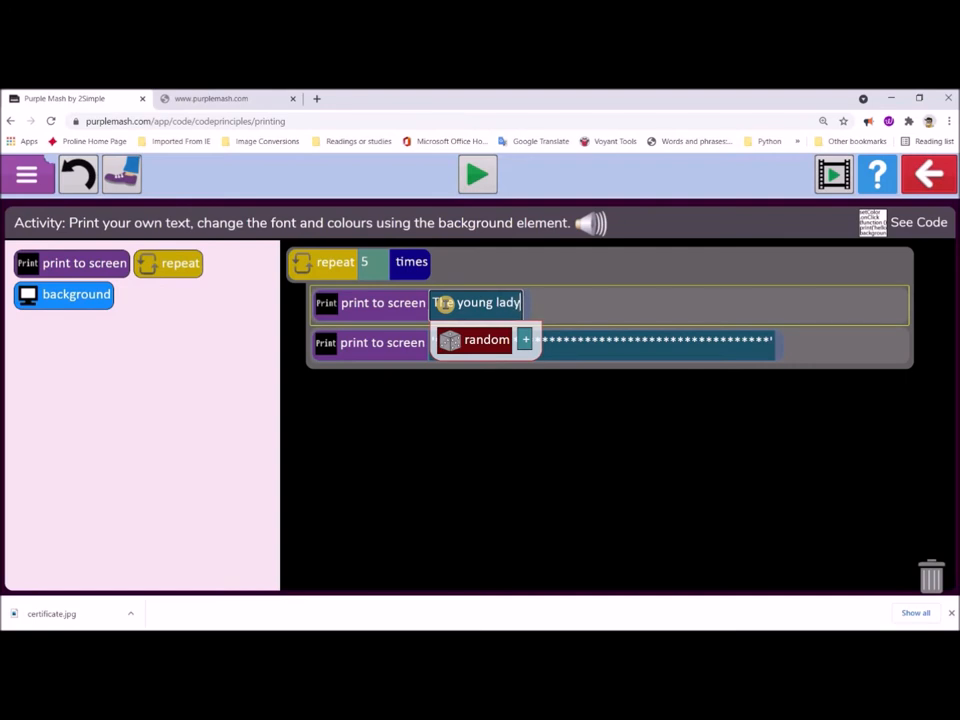
pyautogui.write('looked')
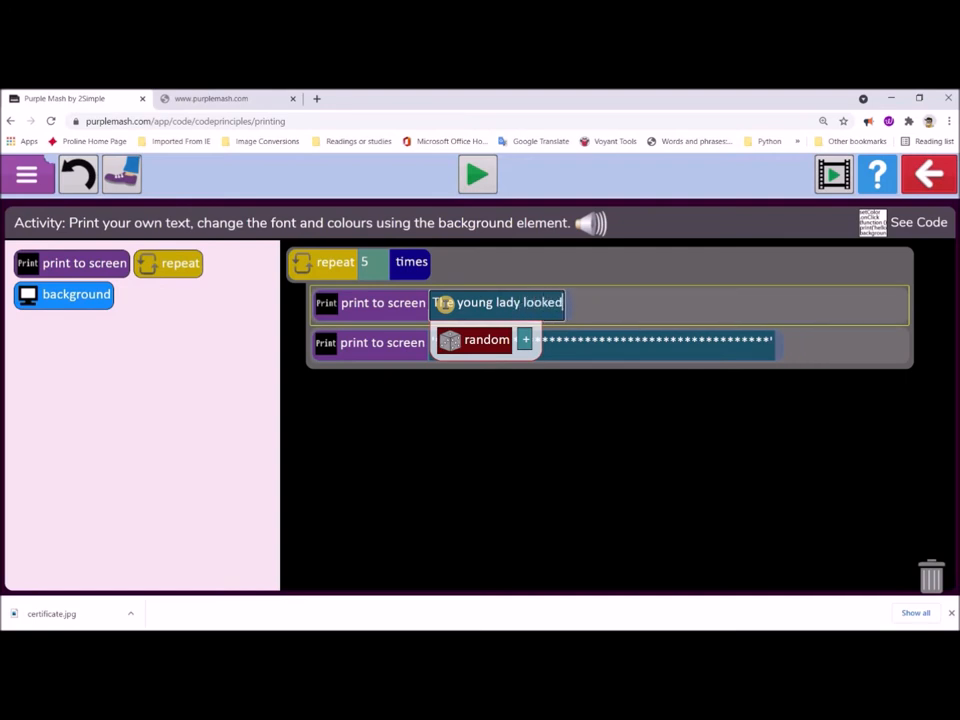
pyautogui.write('at the')
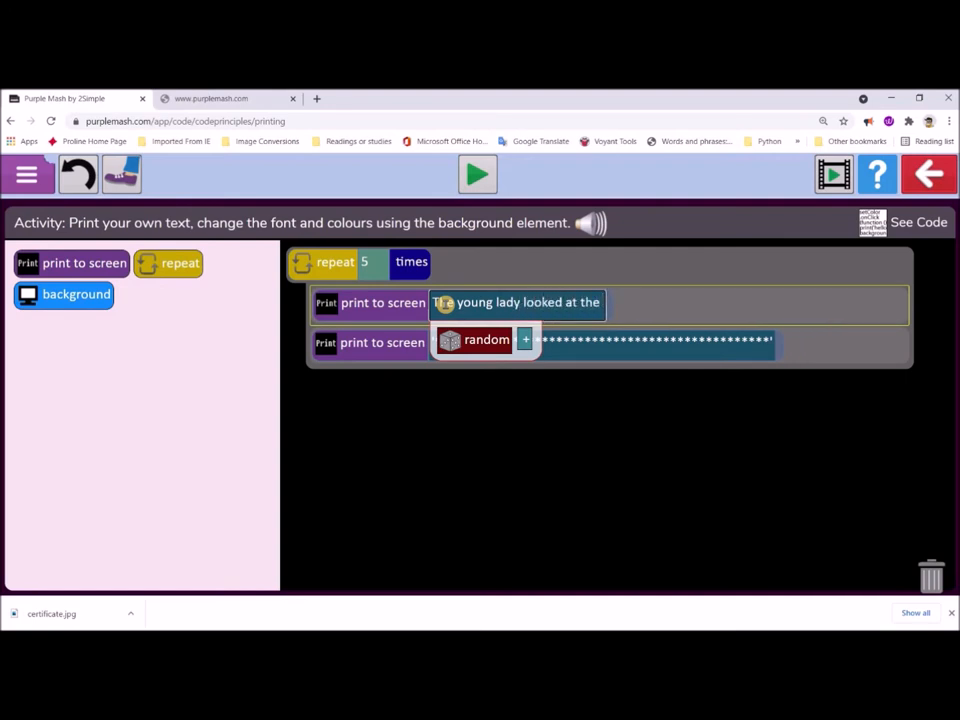
pyautogui.write("stars.'")
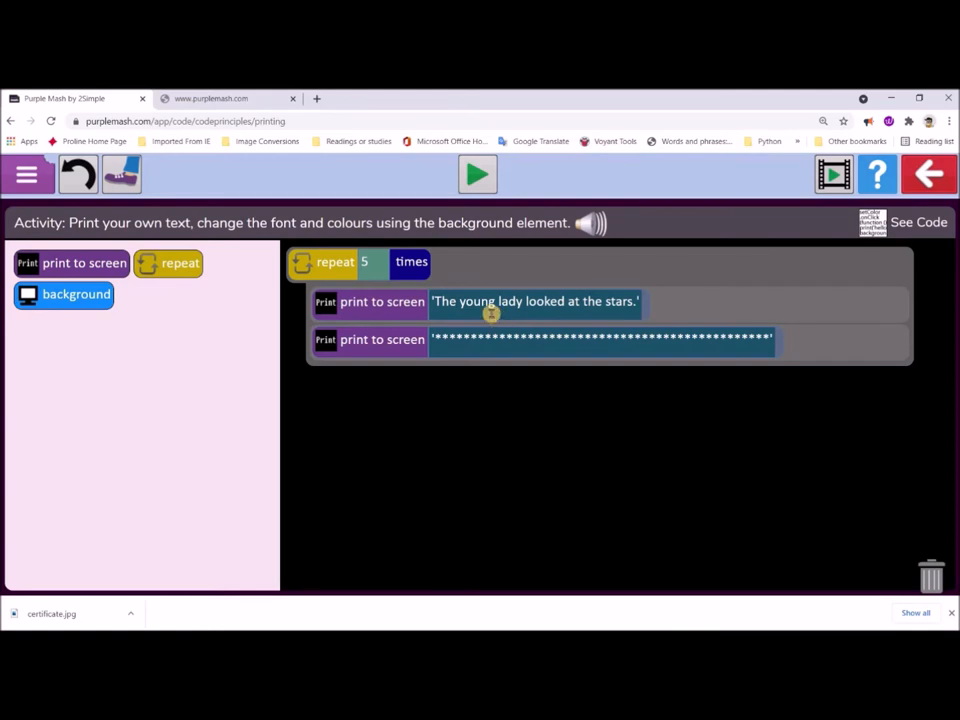
pyautogui.moveTo(284, 350)
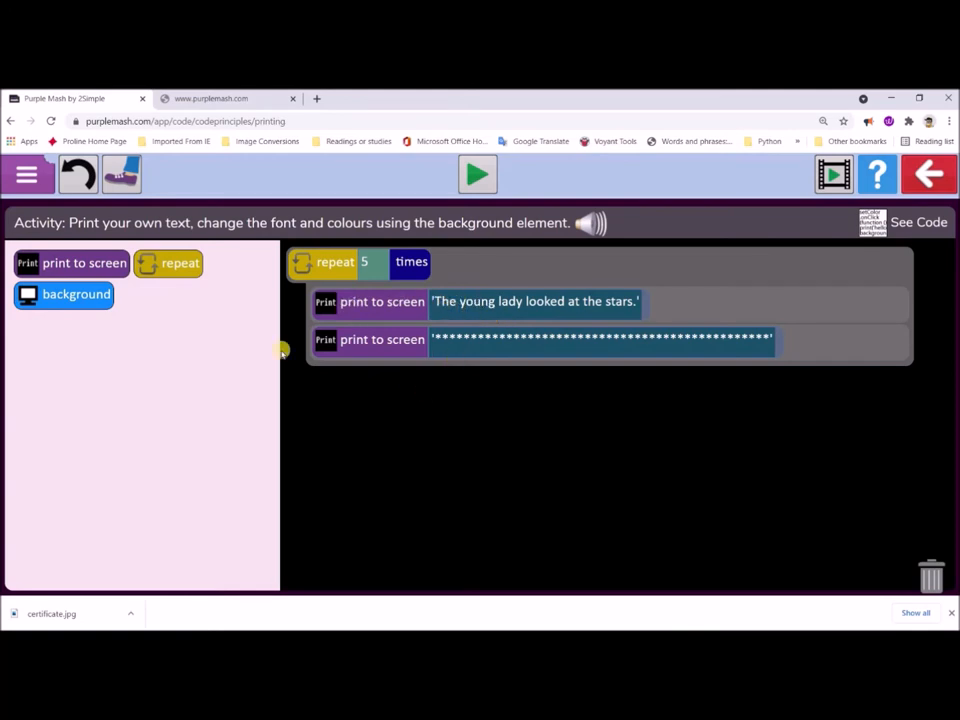
pyautogui.moveTo(122, 264)
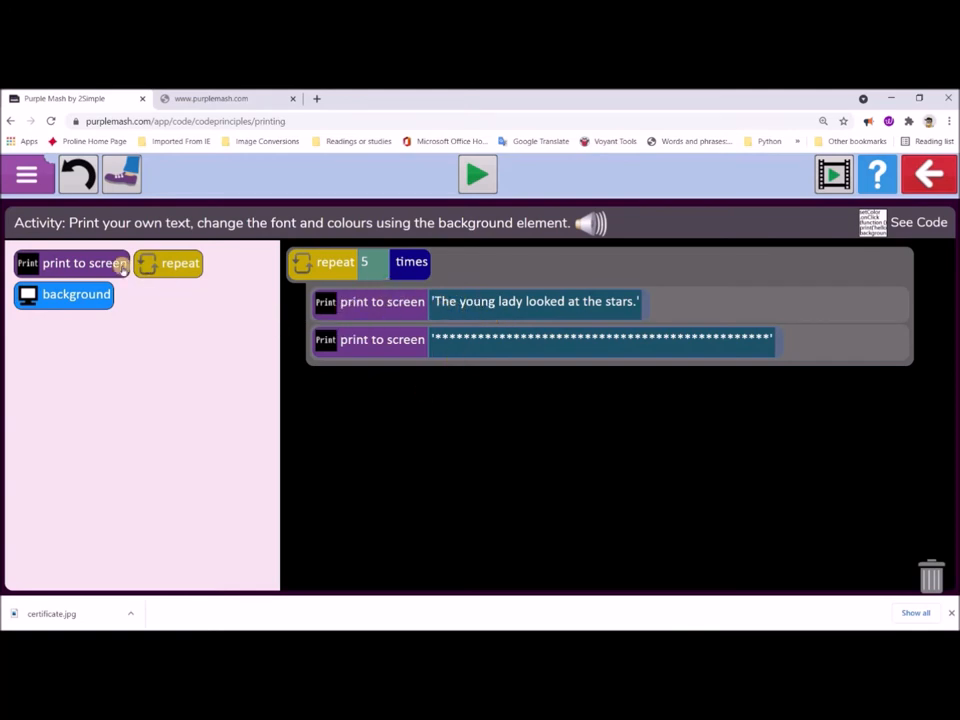
pyautogui.moveTo(456, 210)
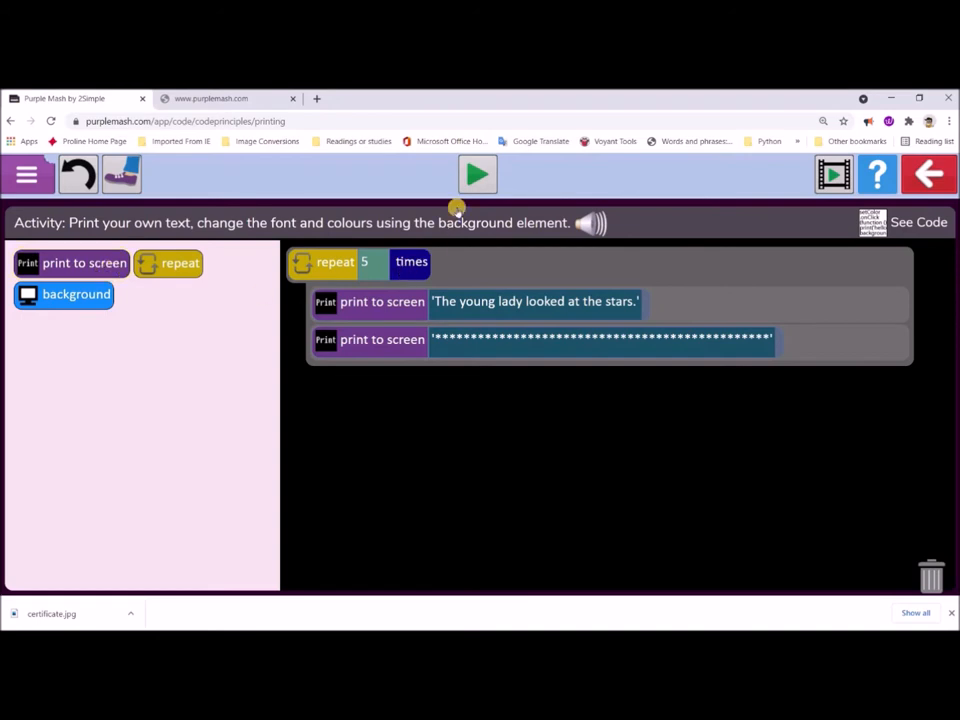
pyautogui.moveTo(884, 224)
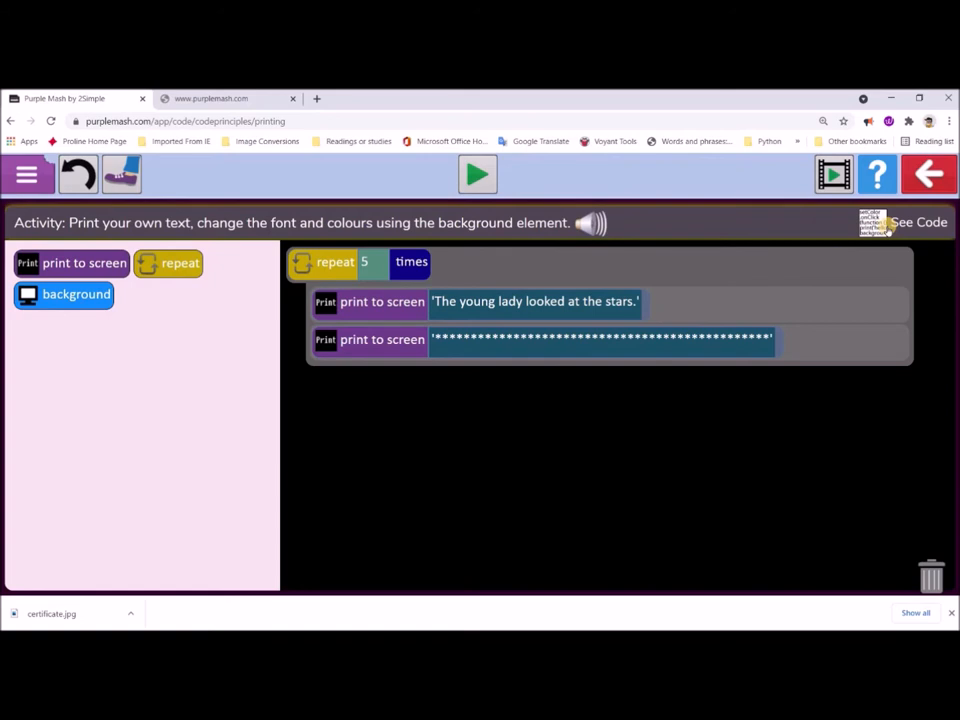
pyautogui.click(916, 222)
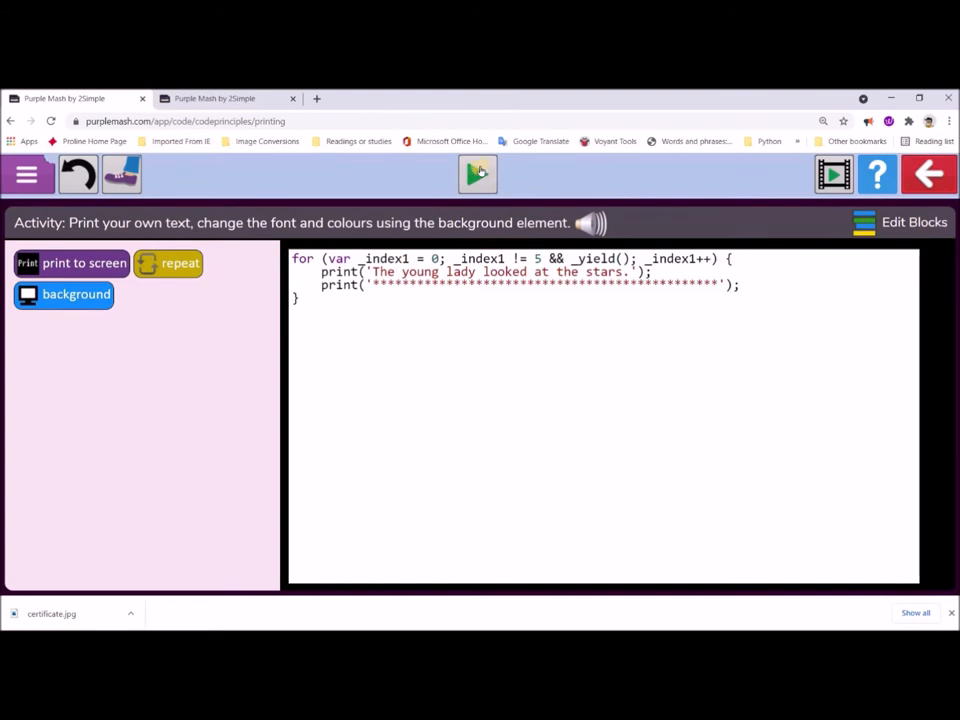
pyautogui.click(476, 174)
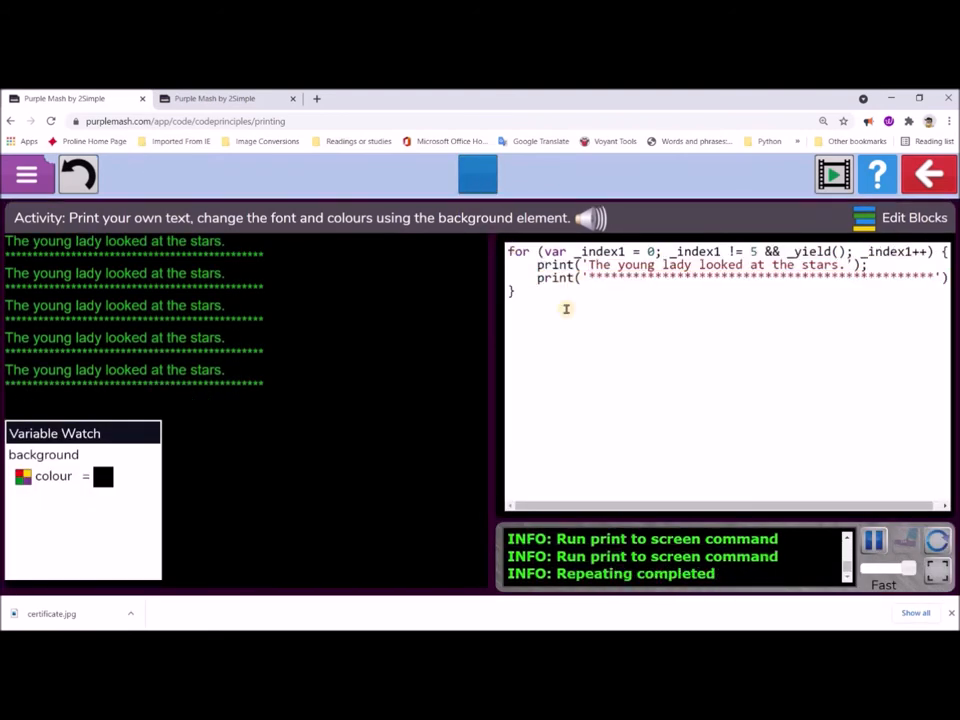
pyautogui.moveTo(464, 192)
pyautogui.write('var H = Ran')
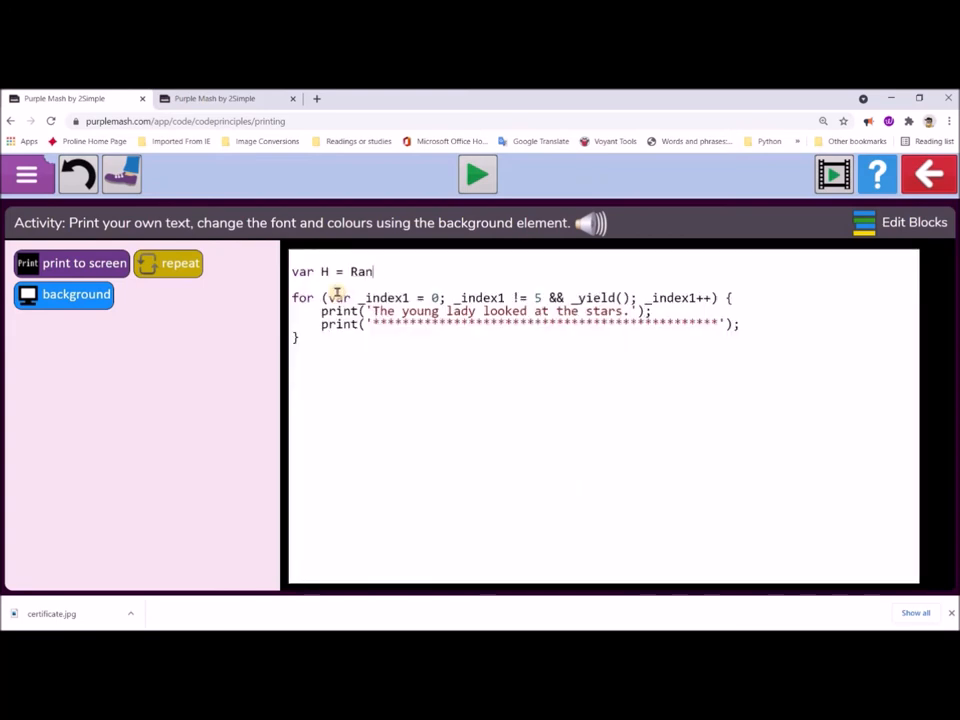
# Type the start of var H = RandomWord( above the loop.
pyautogui.write('dom')
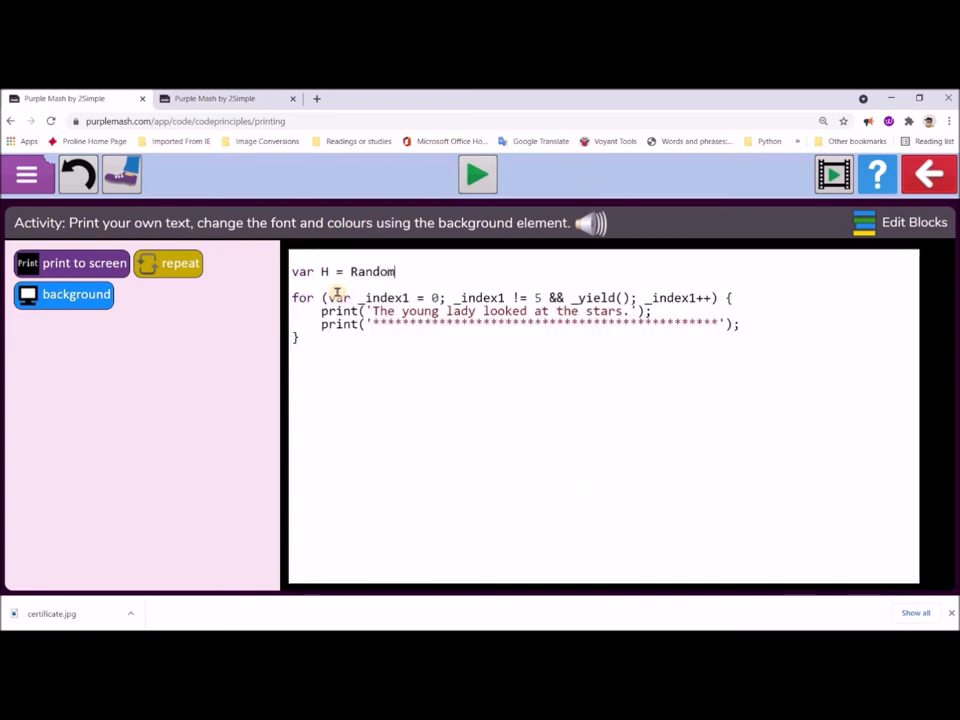
pyautogui.write("Word('adjective') + ' ' + randomWord('animals');")
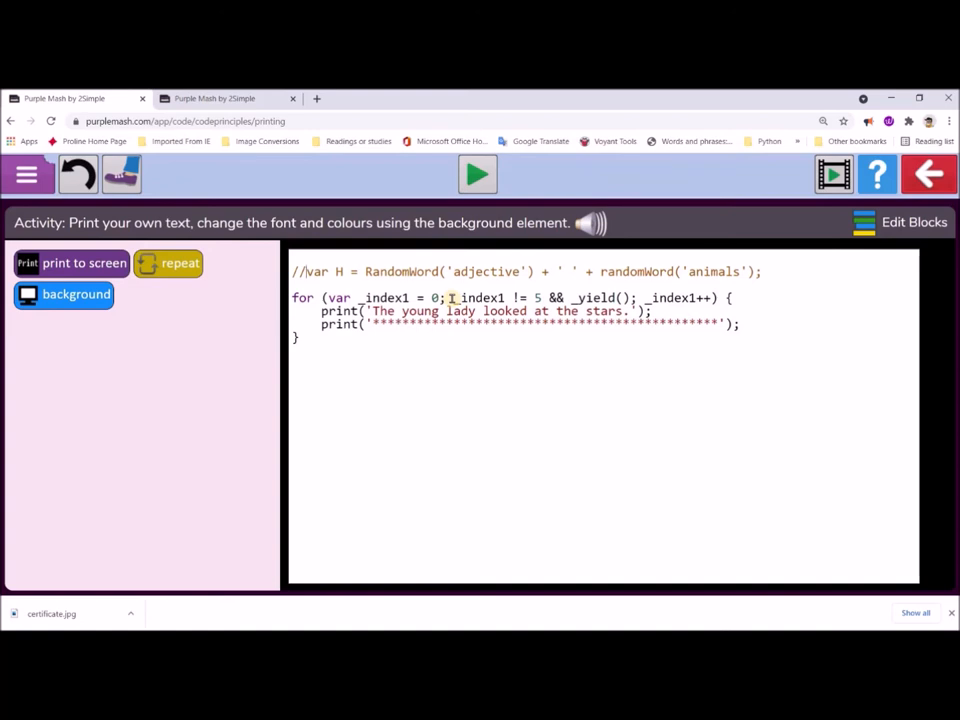
pyautogui.moveTo(516, 464)
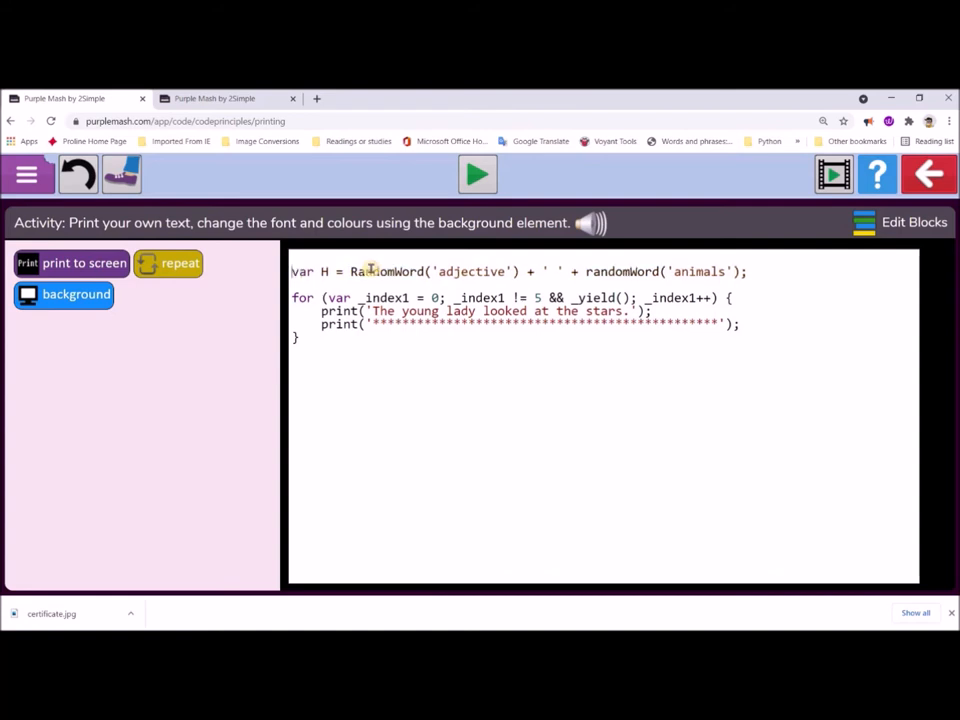
# Uncomment the var H random adjective and animal line so it becomes active code.
pyautogui.click(476, 174)
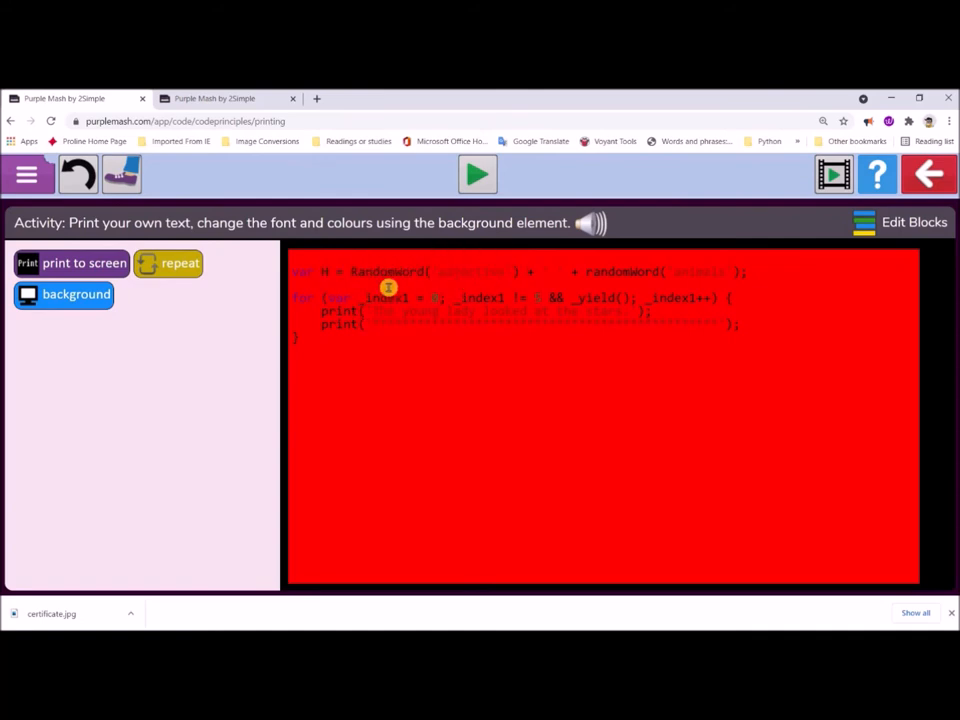
pyautogui.moveTo(448, 308)
pyautogui.write('//')
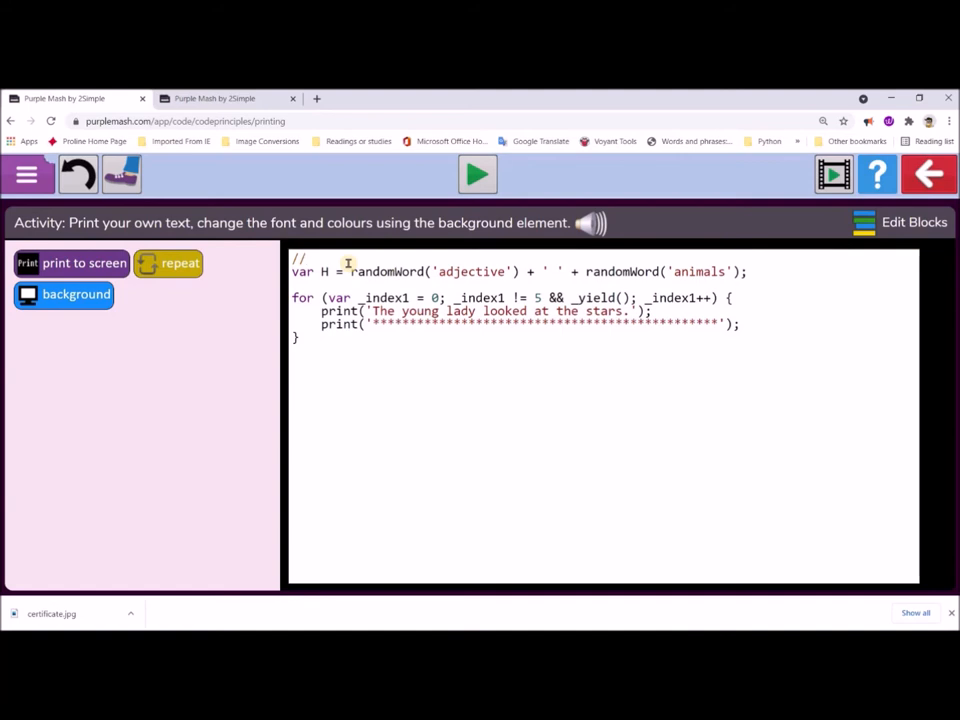
# Write the 'Here is the Hero animal' header comment above the H line.
pyautogui.write('Here')
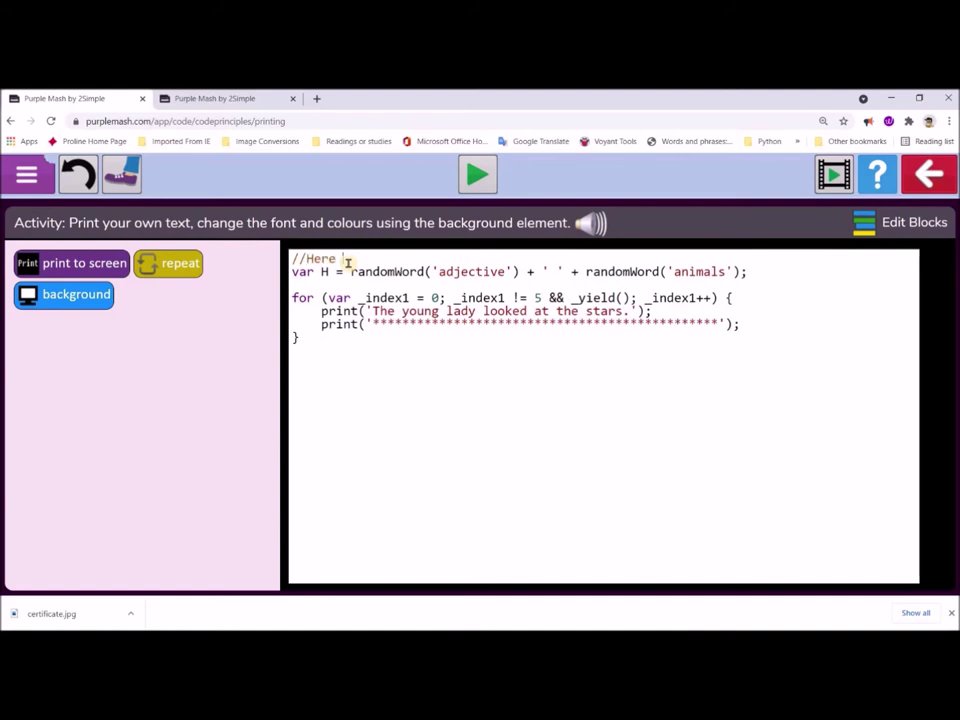
pyautogui.write('is the Her')
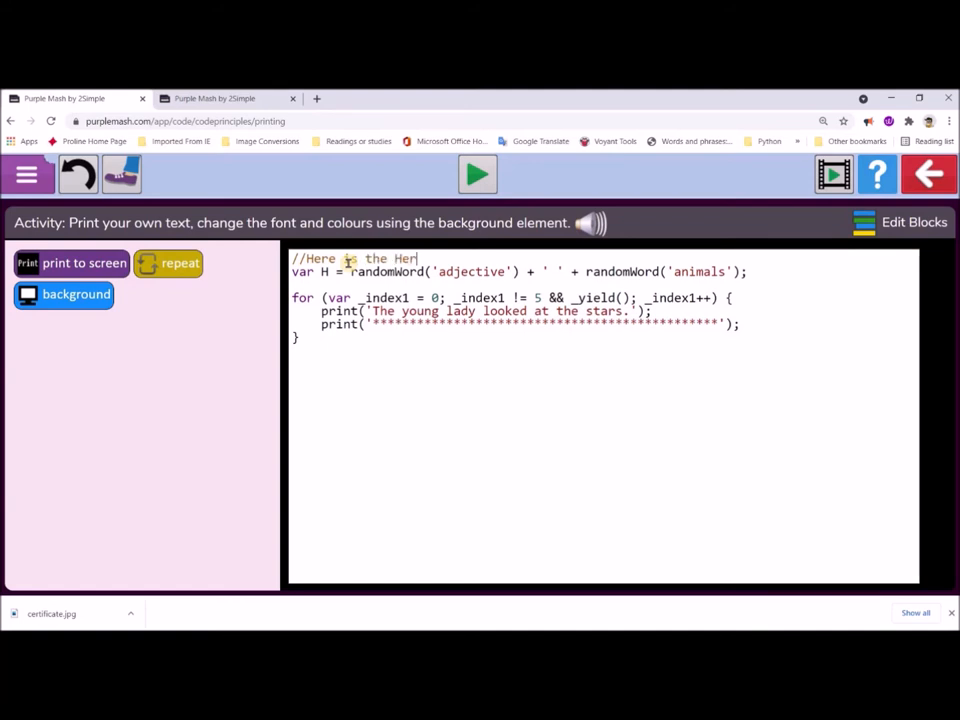
pyautogui.write('o an')
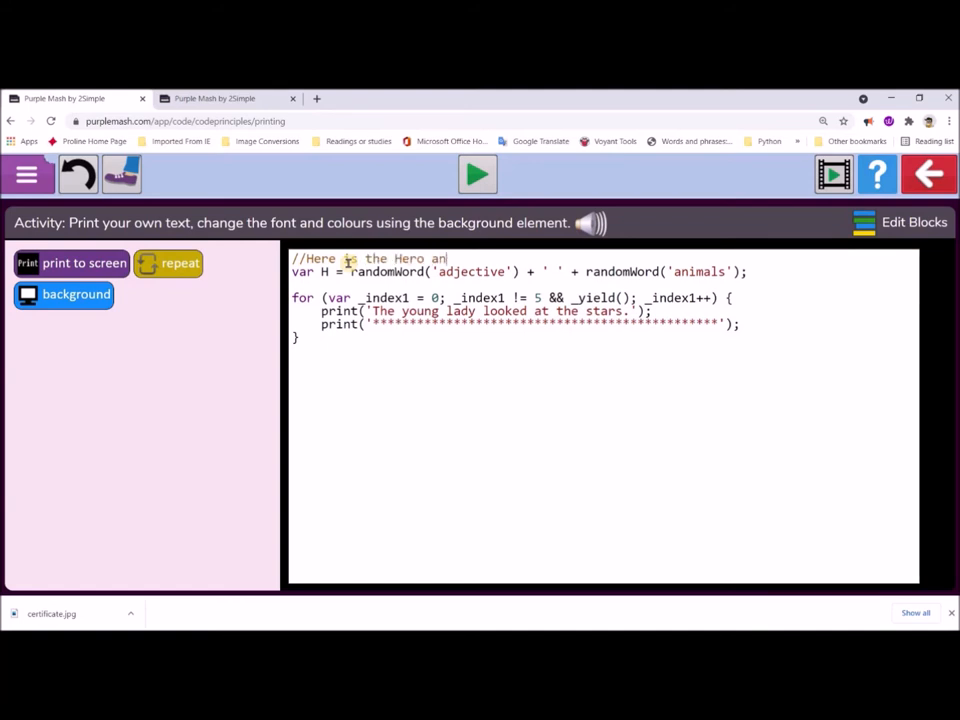
pyautogui.write('imal')
pyautogui.write('//------------------------')
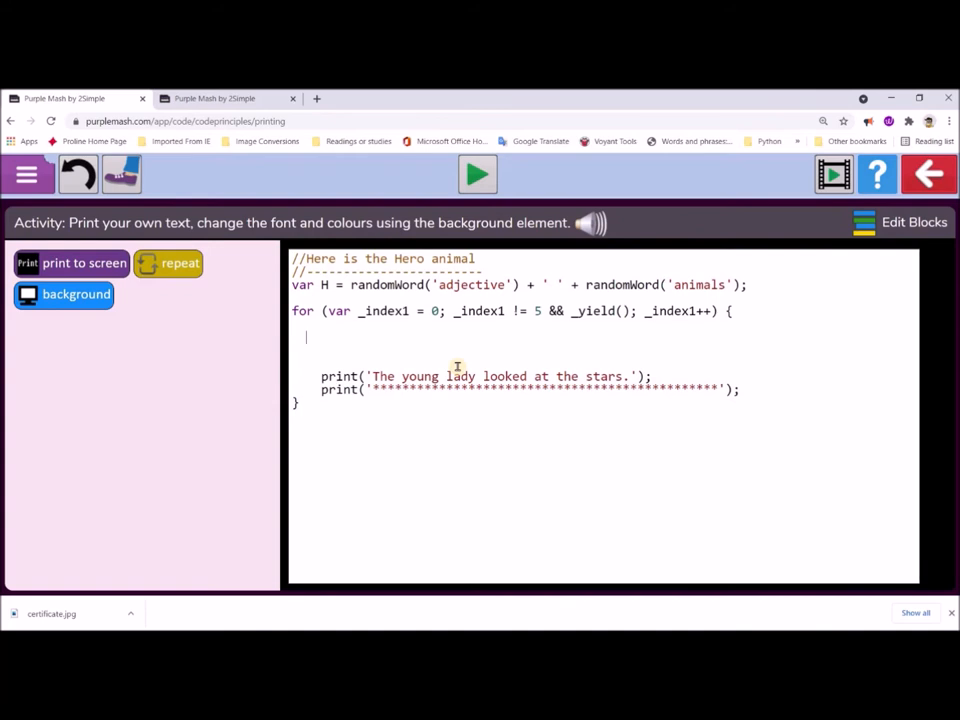
# Add a '// use a var in the loop' comment inside the for loop for variable X.
pyautogui.write('//Here we')
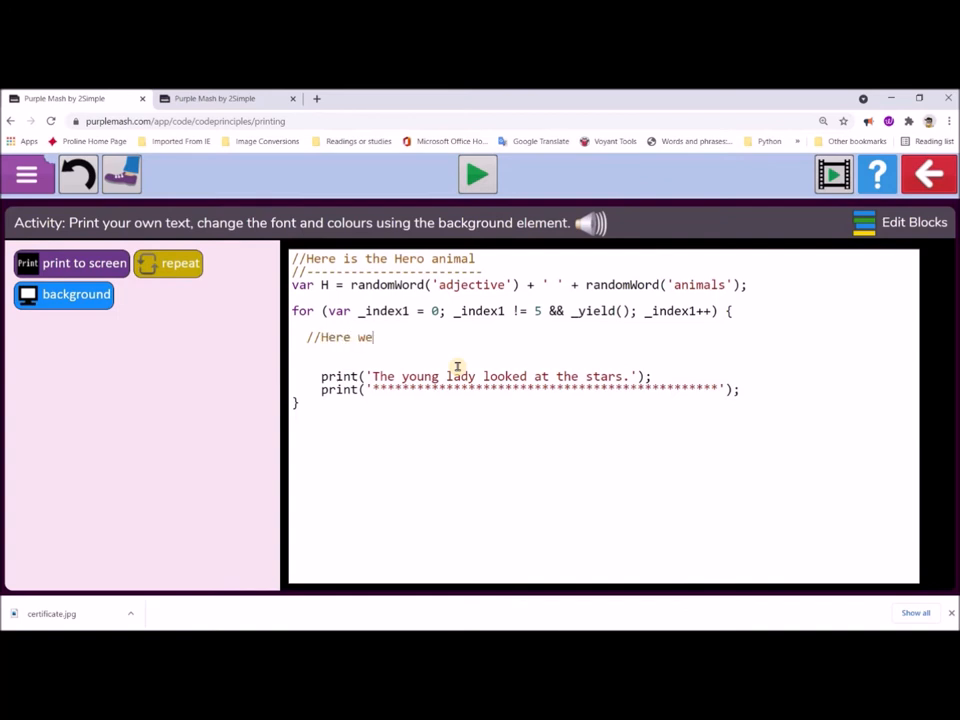
pyautogui.write('use')
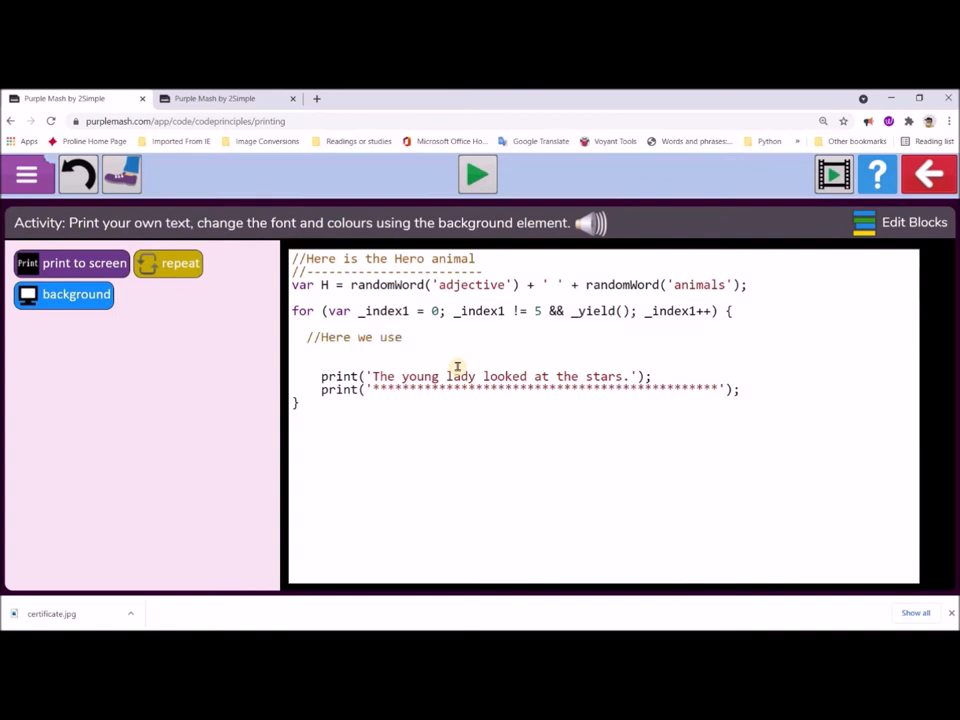
pyautogui.write('a var')
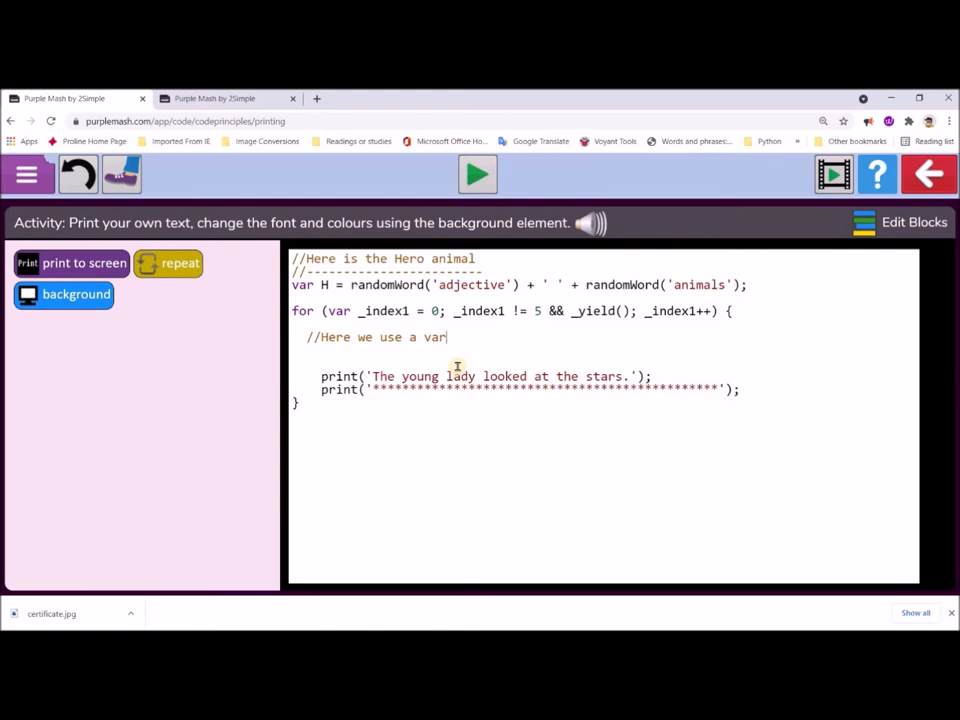
pyautogui.write('in the loop.')
pyautogui.write("var X = randomWord('adjective') + ' ' + randomWord('animals');")
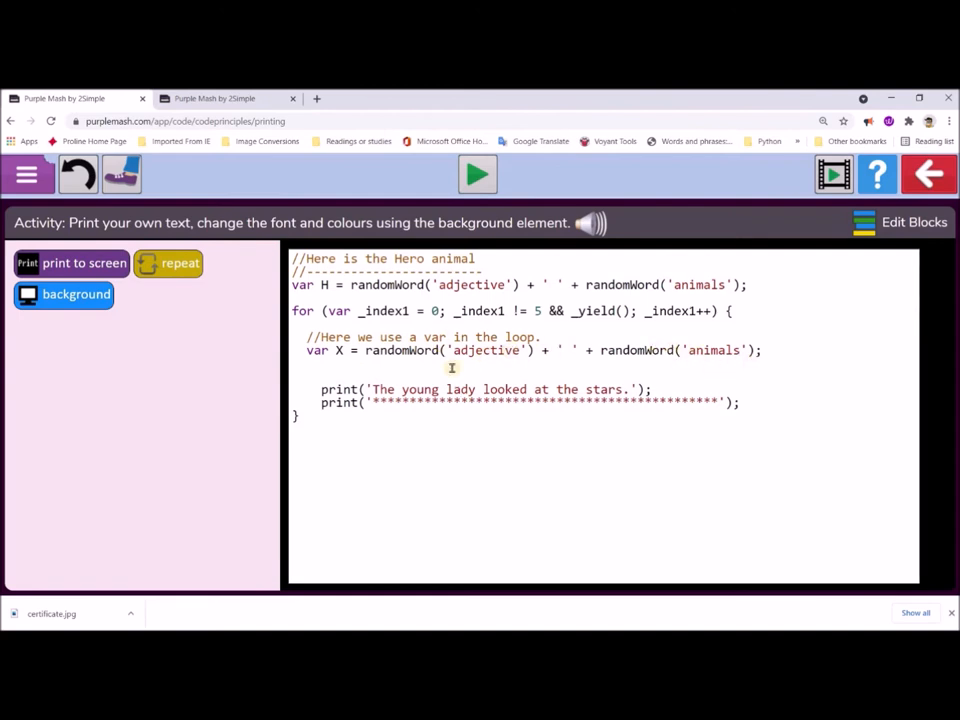
pyautogui.moveTo(644, 350)
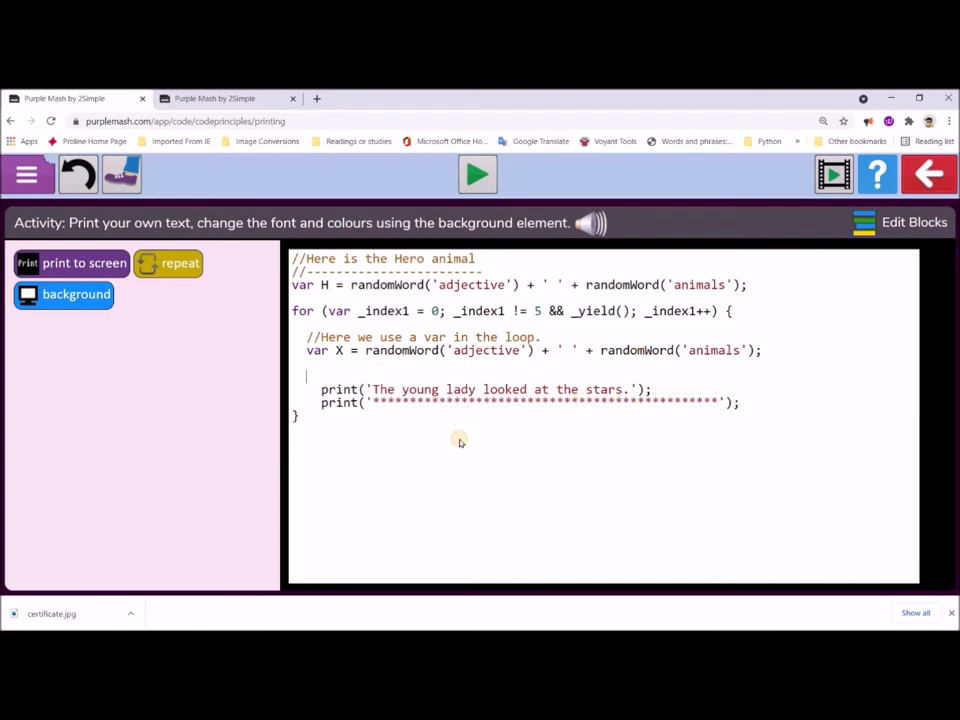
# Begin a print() statement inside the loop before the young lady line.
pyautogui.write('print(')
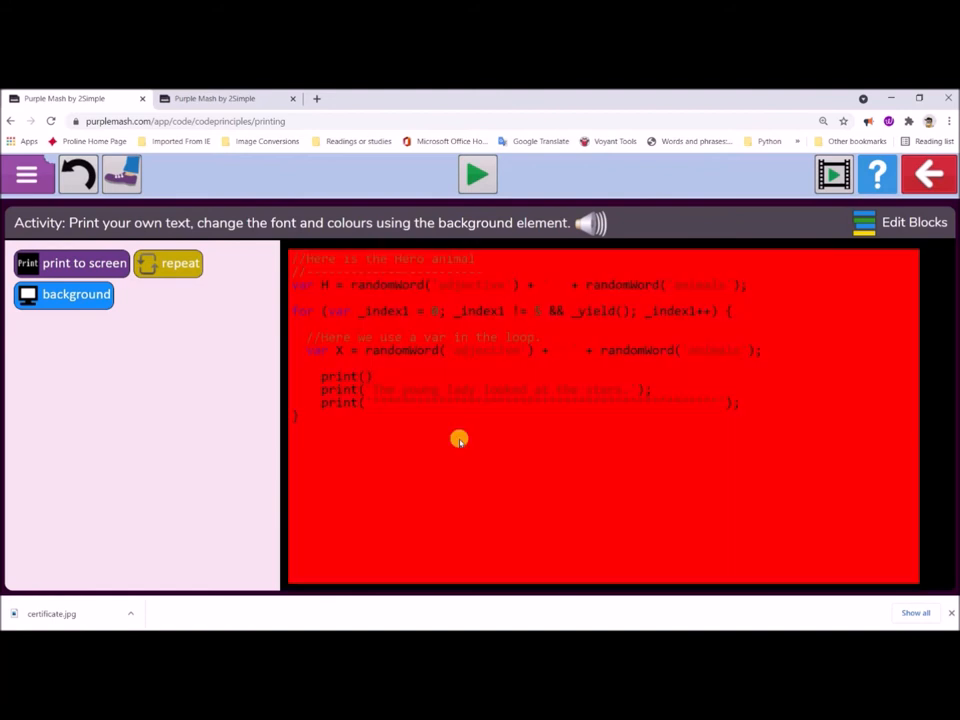
pyautogui.moveTo(382, 388)
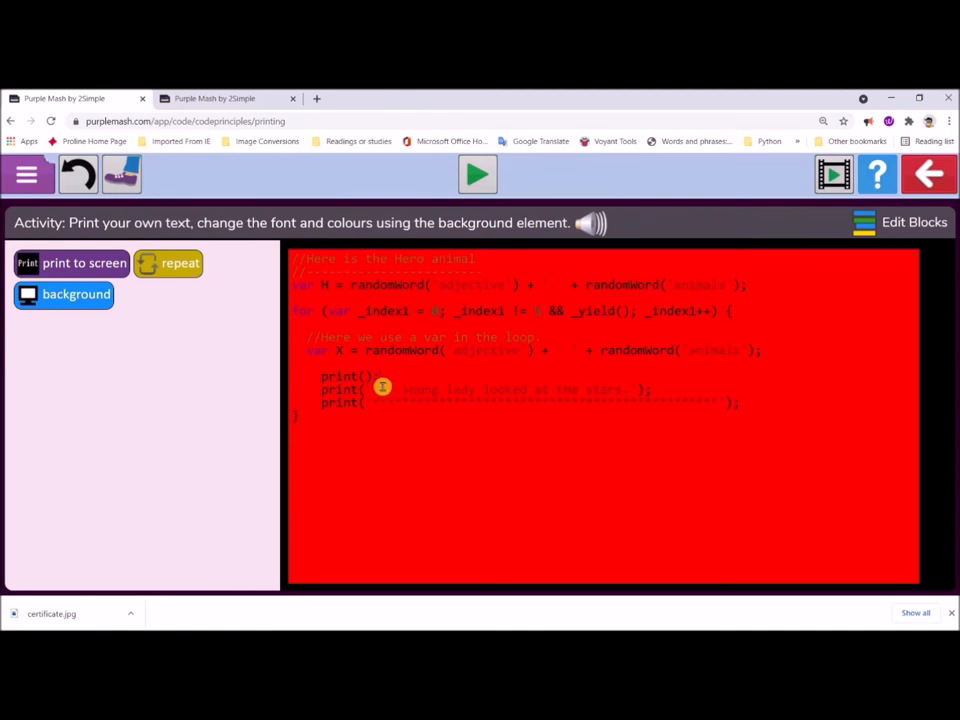
pyautogui.moveTo(716, 496)
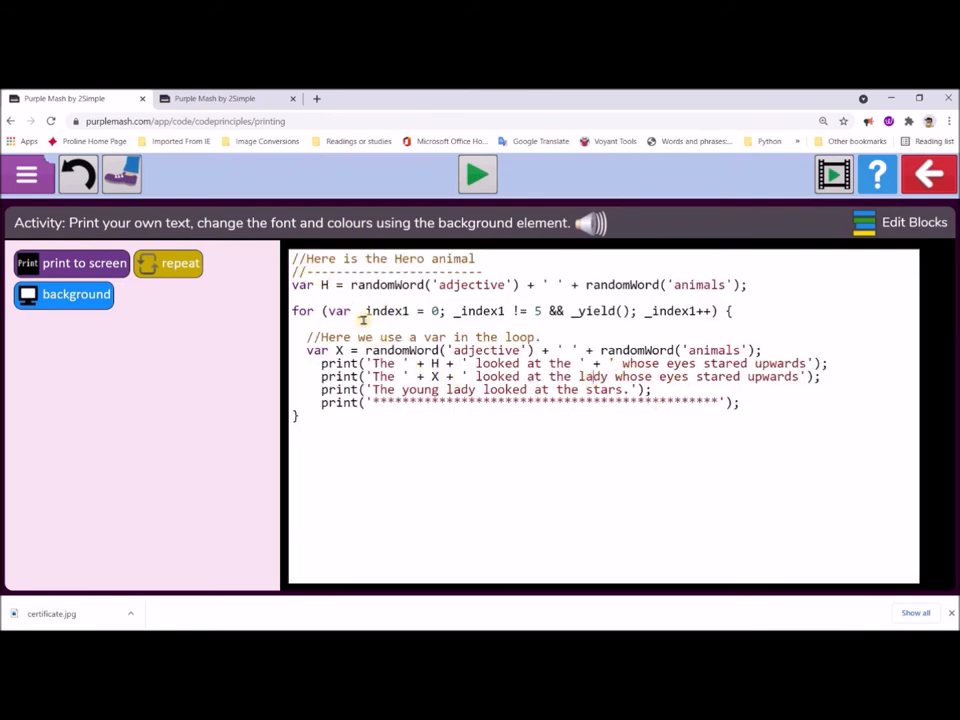
pyautogui.moveTo(756, 292)
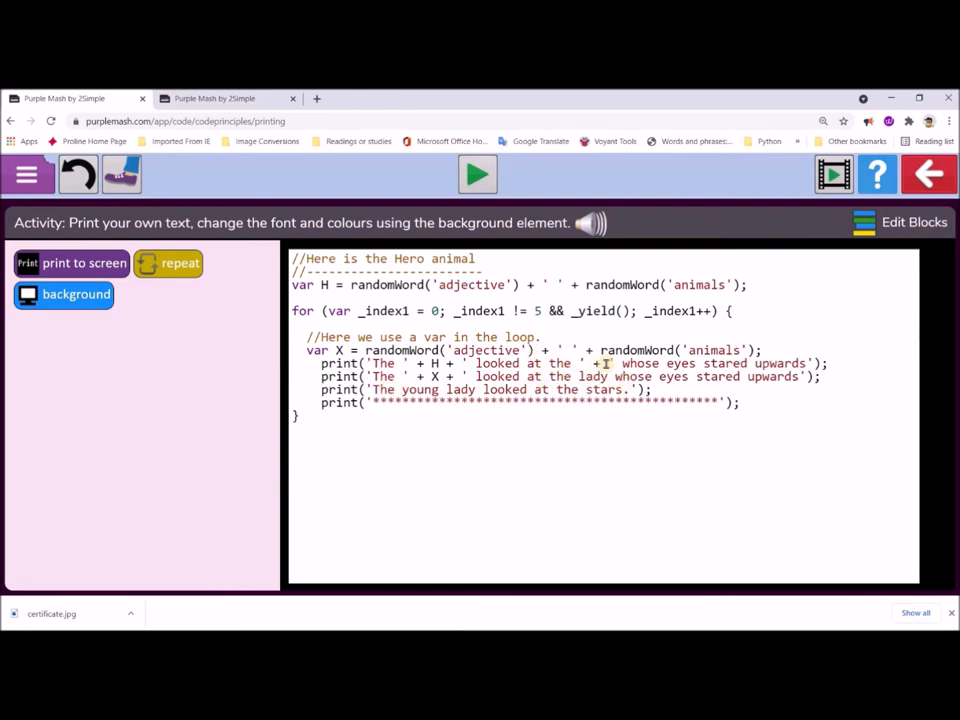
pyautogui.moveTo(664, 376)
pyautogui.write('X + ')
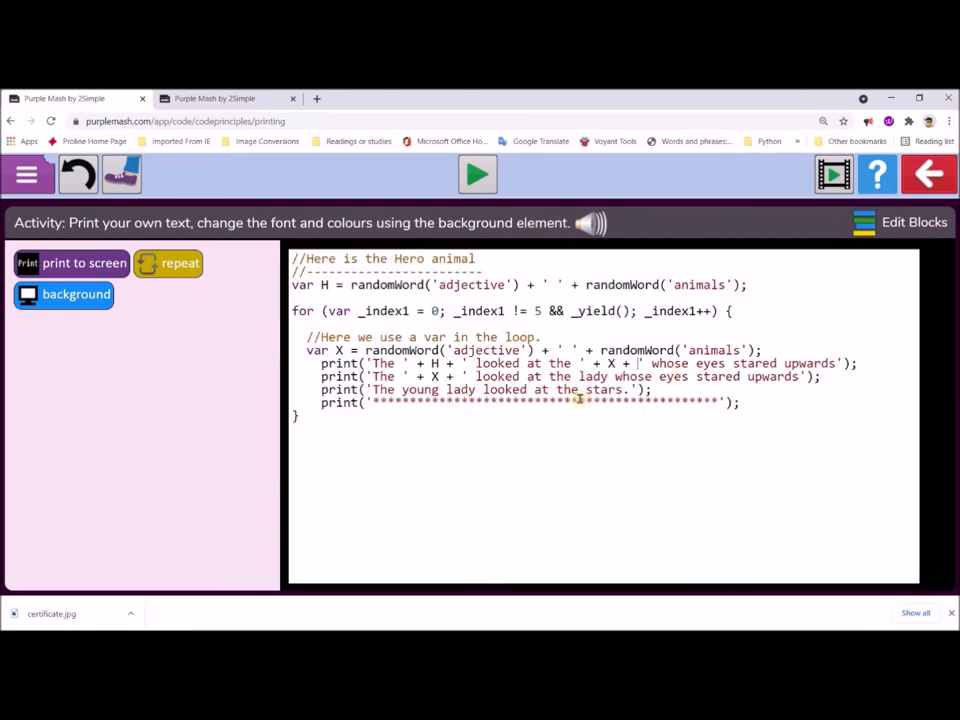
pyautogui.click(476, 176)
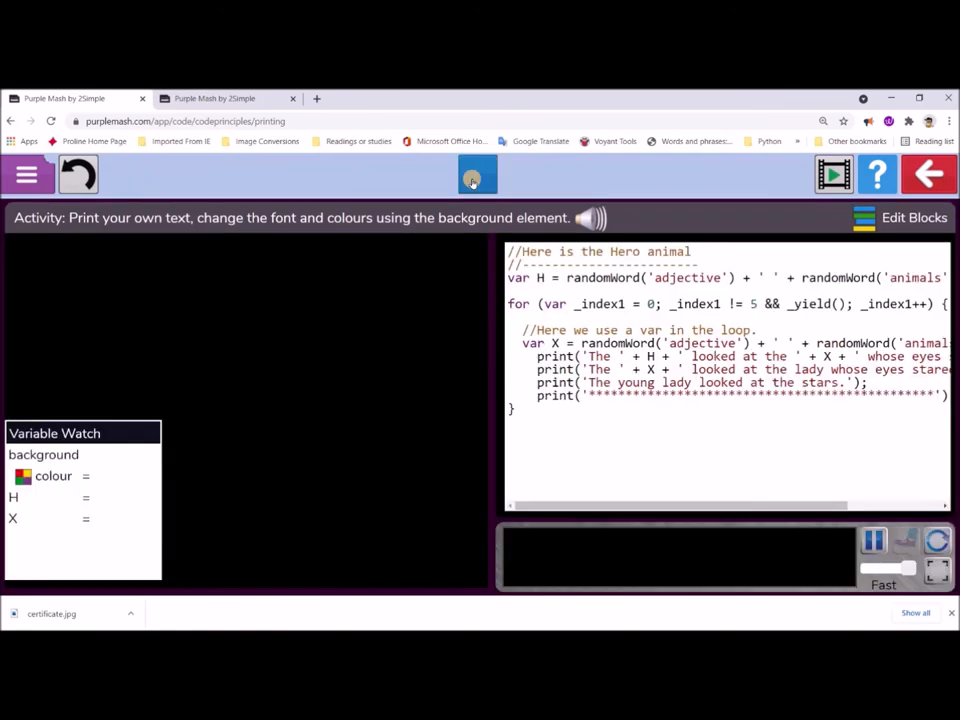
pyautogui.click(472, 176)
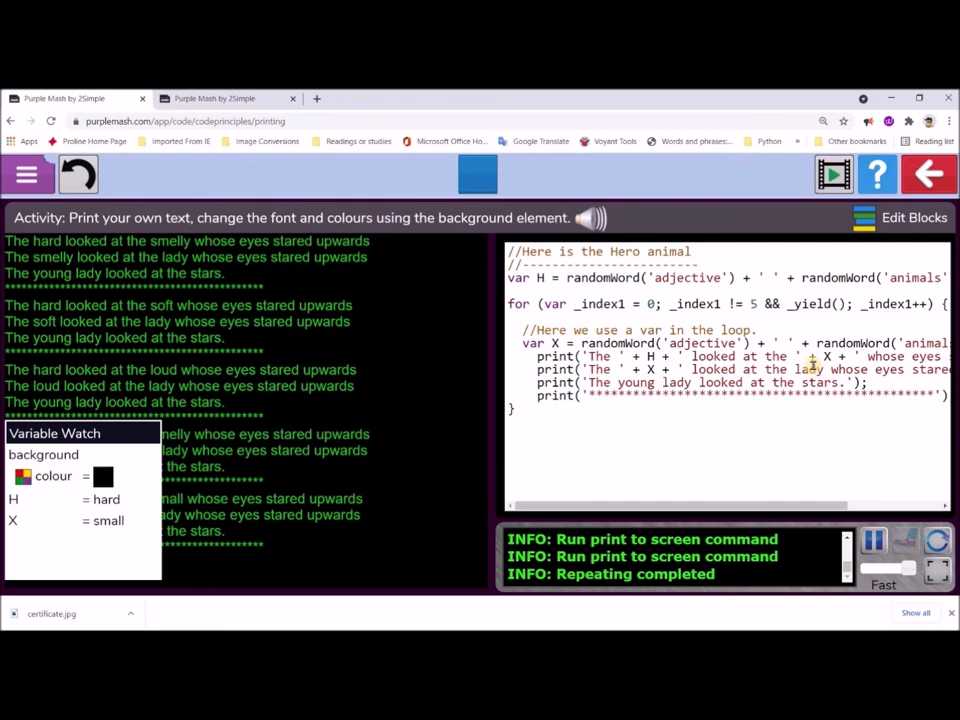
pyautogui.moveTo(816, 496)
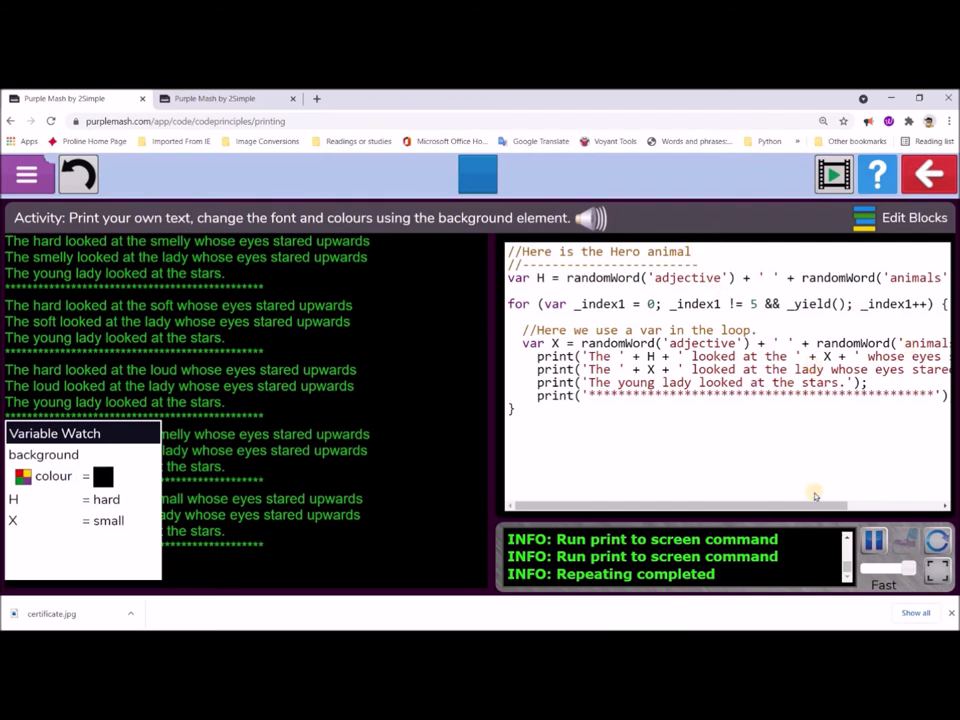
pyautogui.hscroll(3)
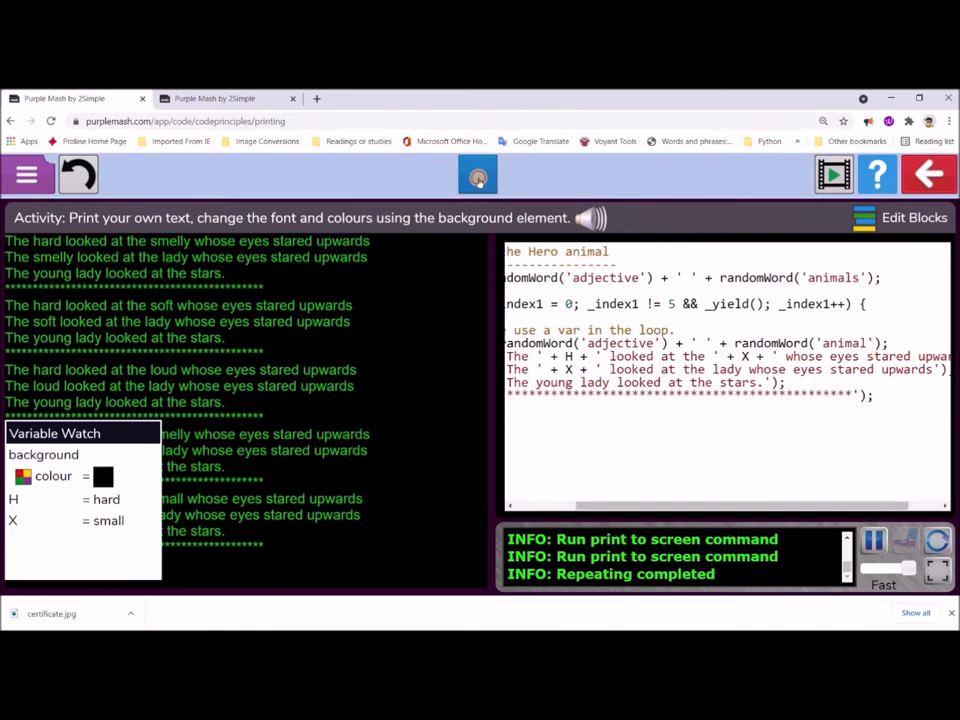
# Leave the running story to change randomWord('animals') to 'animal'.
pyautogui.click(476, 174)
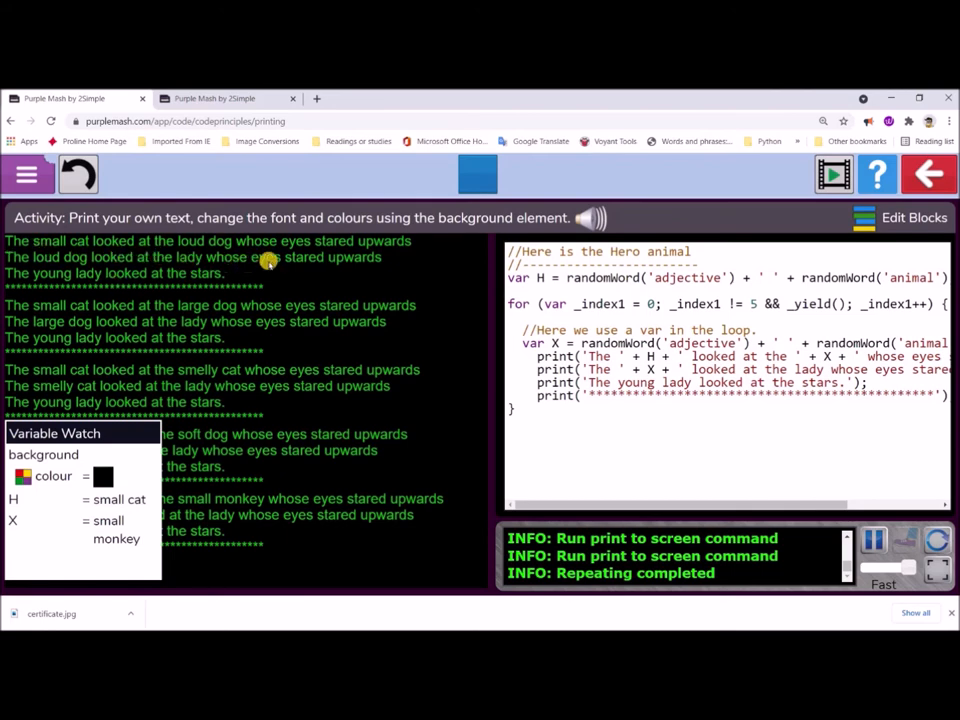
pyautogui.moveTo(110, 272)
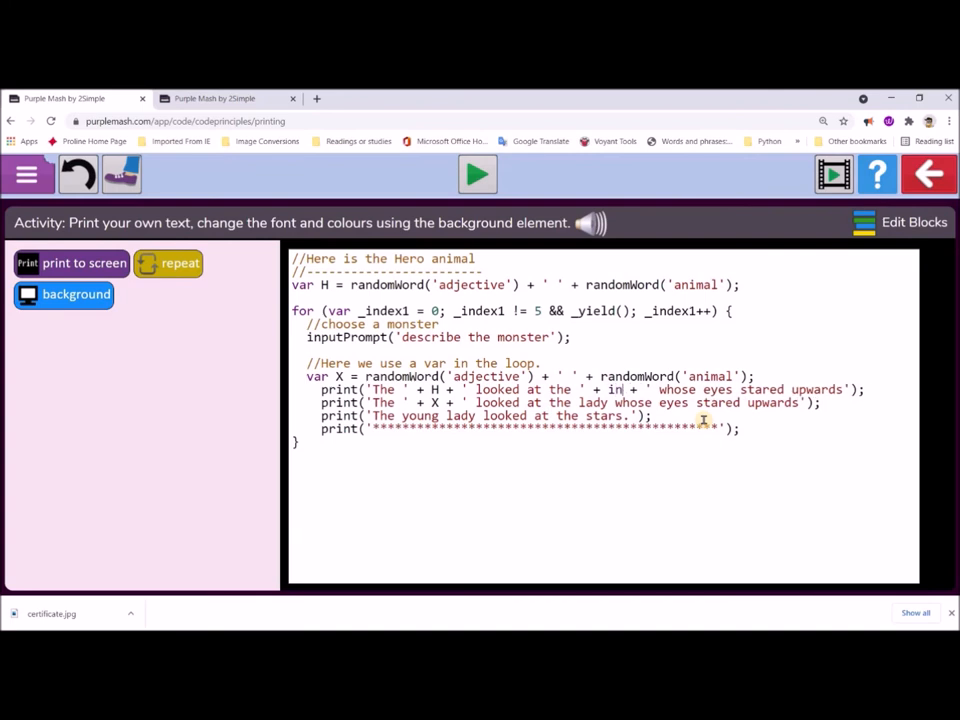
# Replace the first print's animal with readInput() after the 'describe the monster' prompt.
pyautogui.write('real')
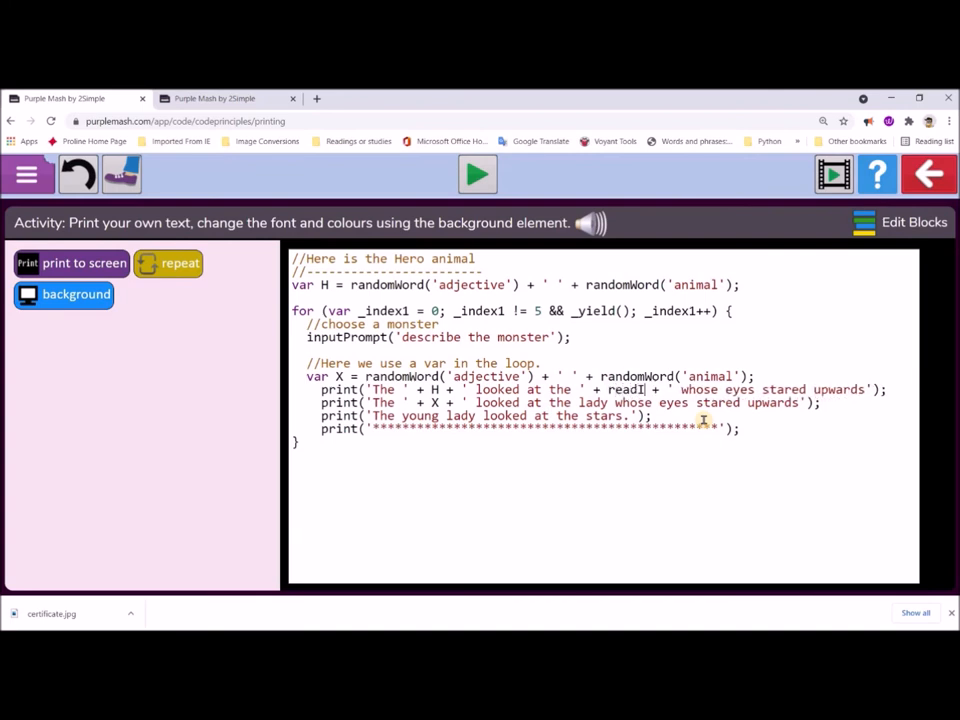
pyautogui.write('nput(')
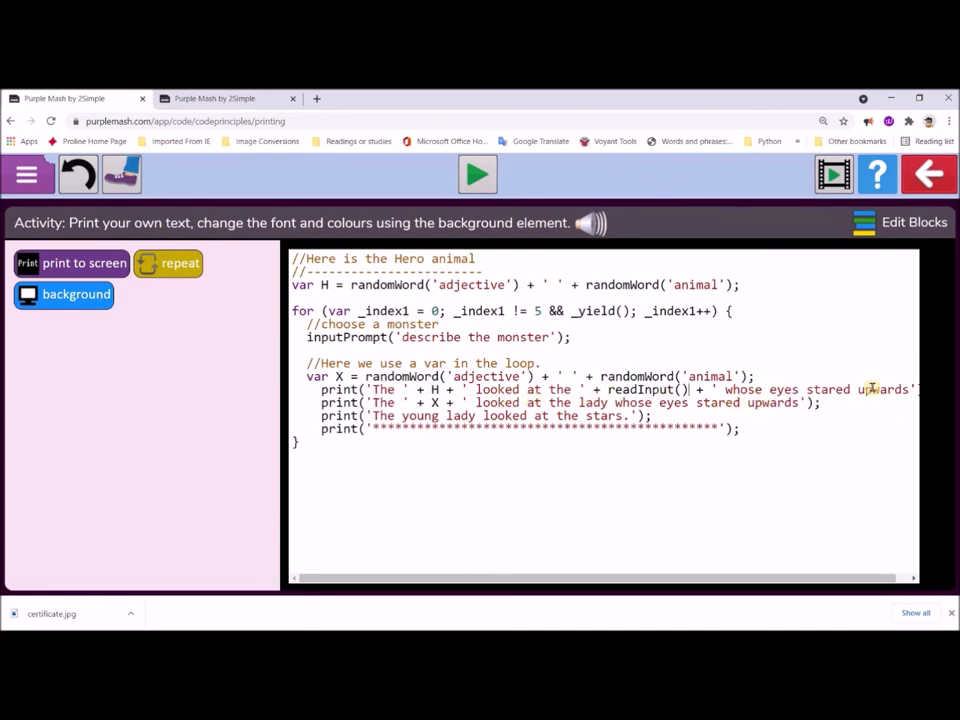
# Run the story and answer the first prompt with the sickly looking rabbit.
pyautogui.click(476, 174)
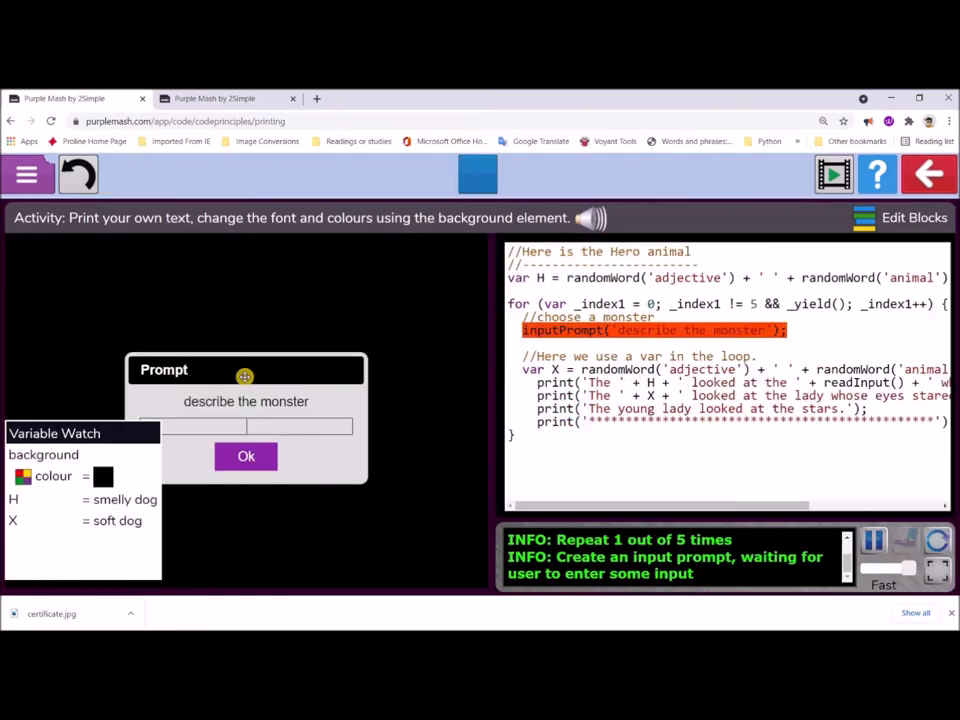
pyautogui.click(244, 424)
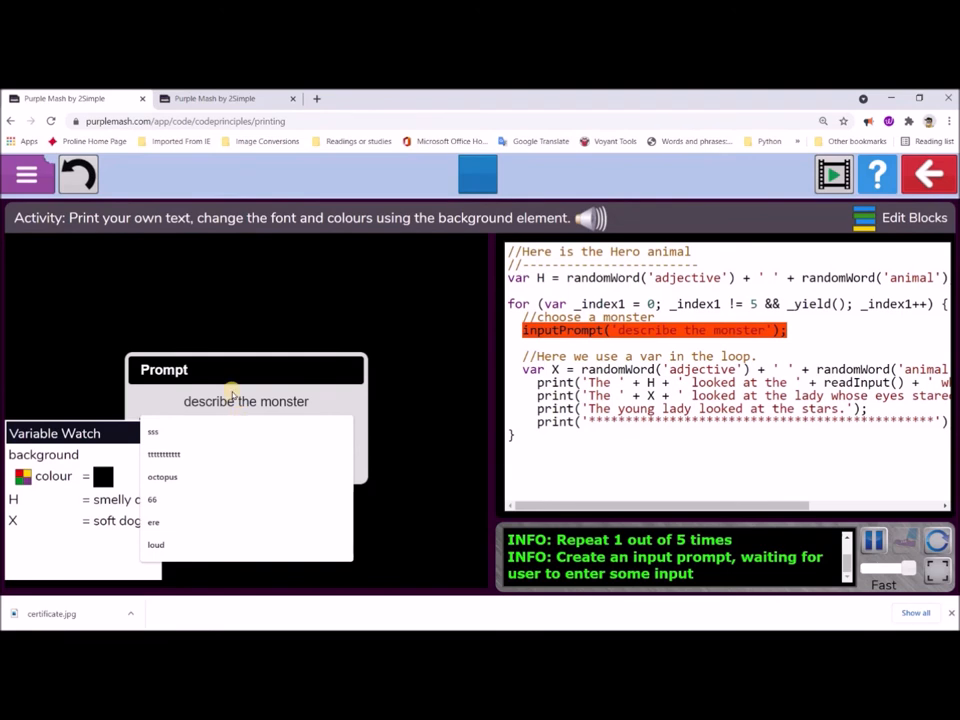
pyautogui.click(246, 424)
pyautogui.write('smelly looki')
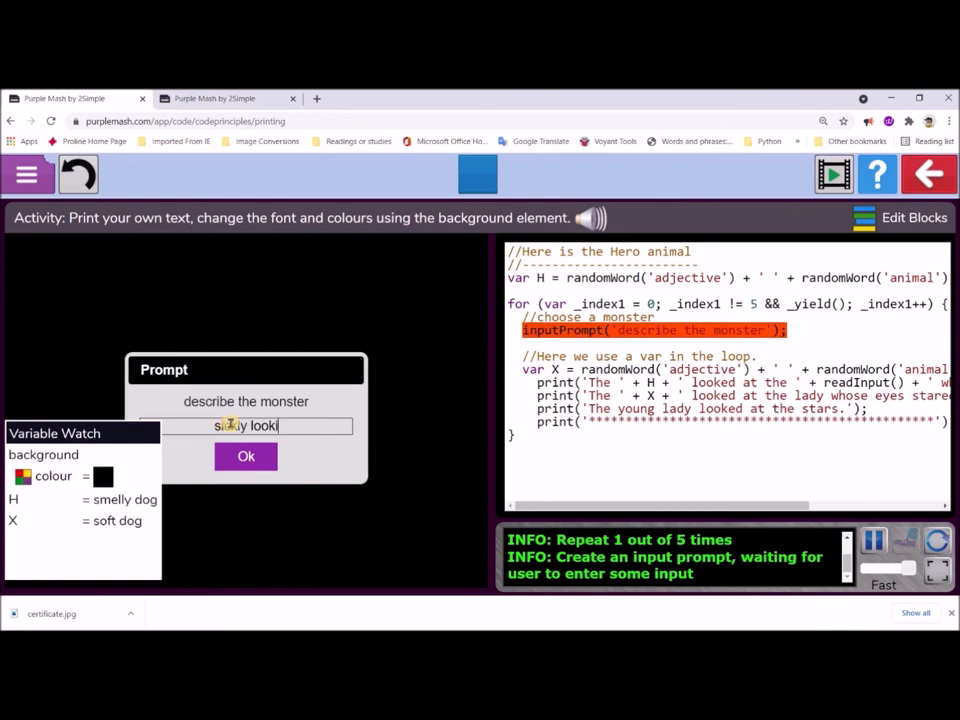
pyautogui.write('sick looking rabbit')
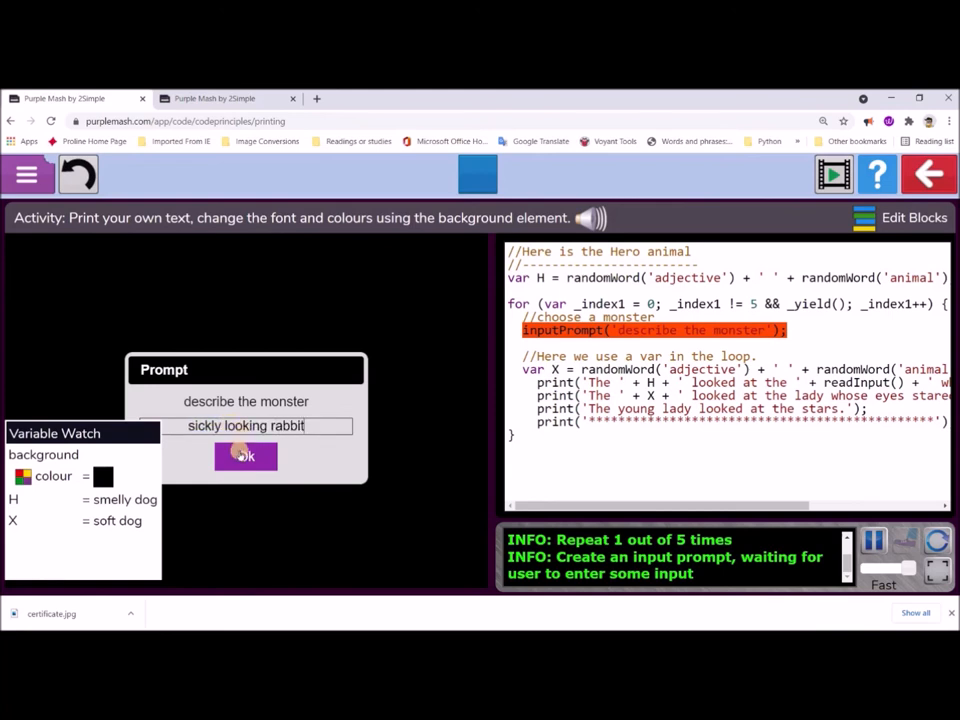
pyautogui.click(244, 456)
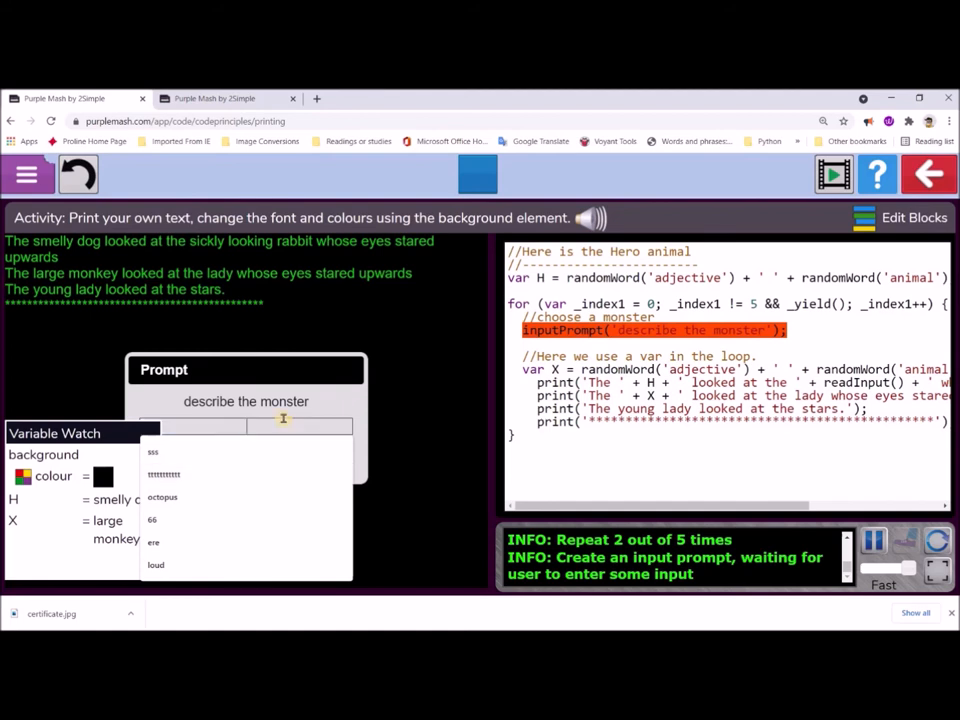
# Answer the next prompt with 'evil mole with a black eye'.
pyautogui.write('ev')
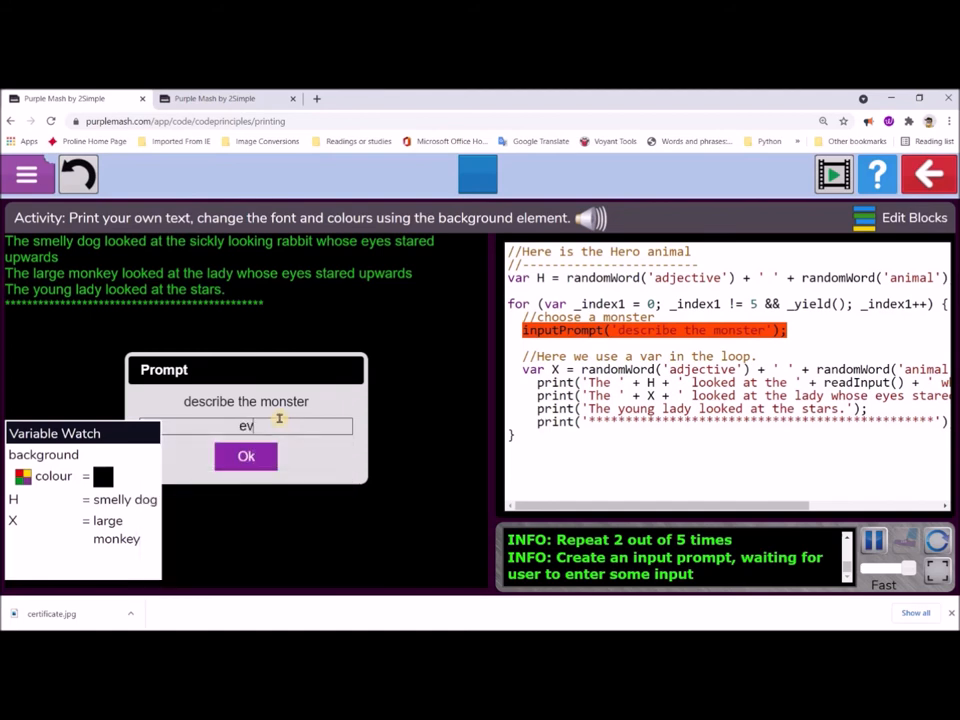
pyautogui.write('il mole with')
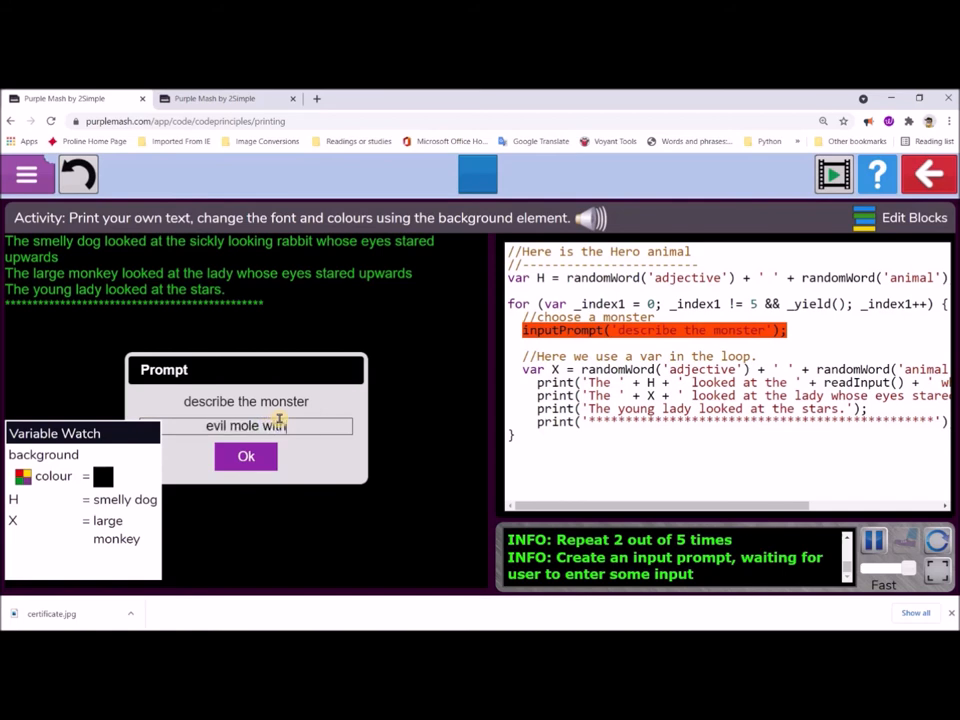
pyautogui.write('a pla')
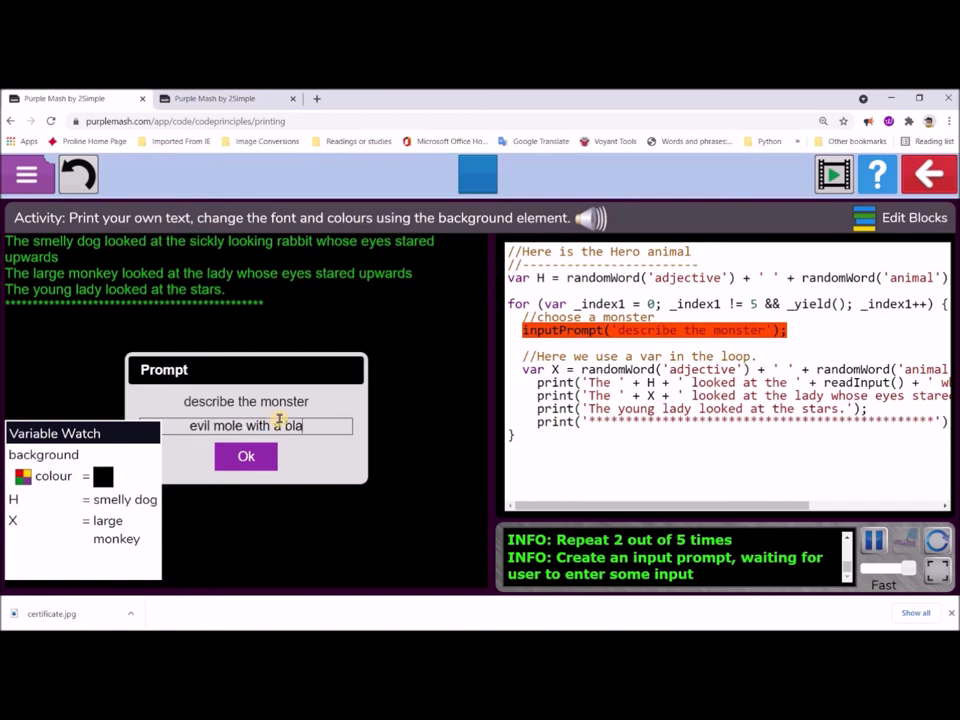
pyautogui.write('ck eye')
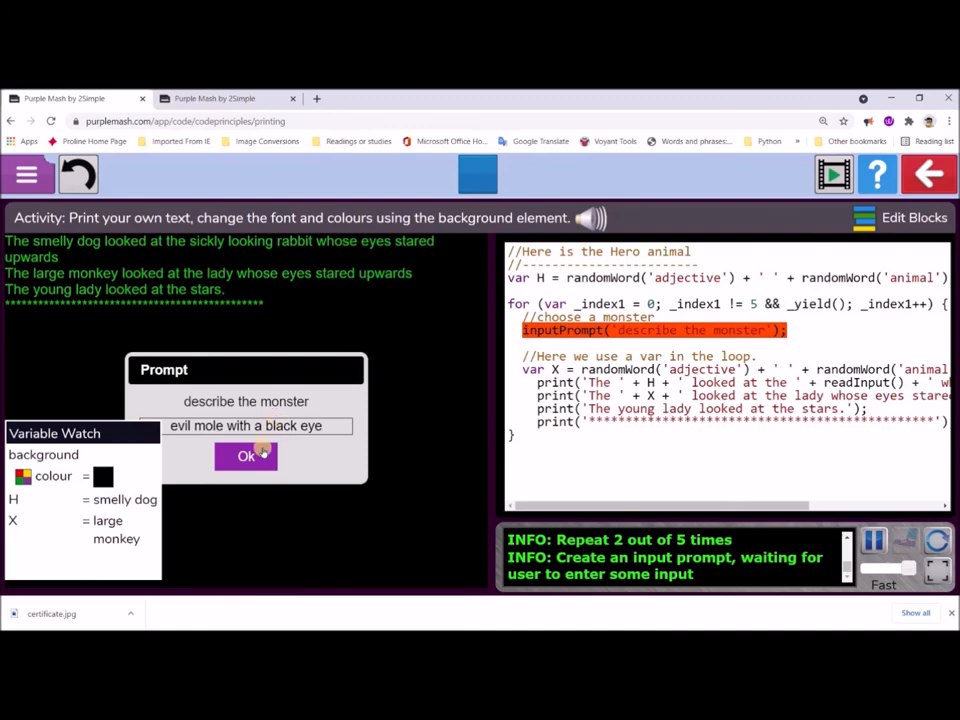
pyautogui.click(244, 456)
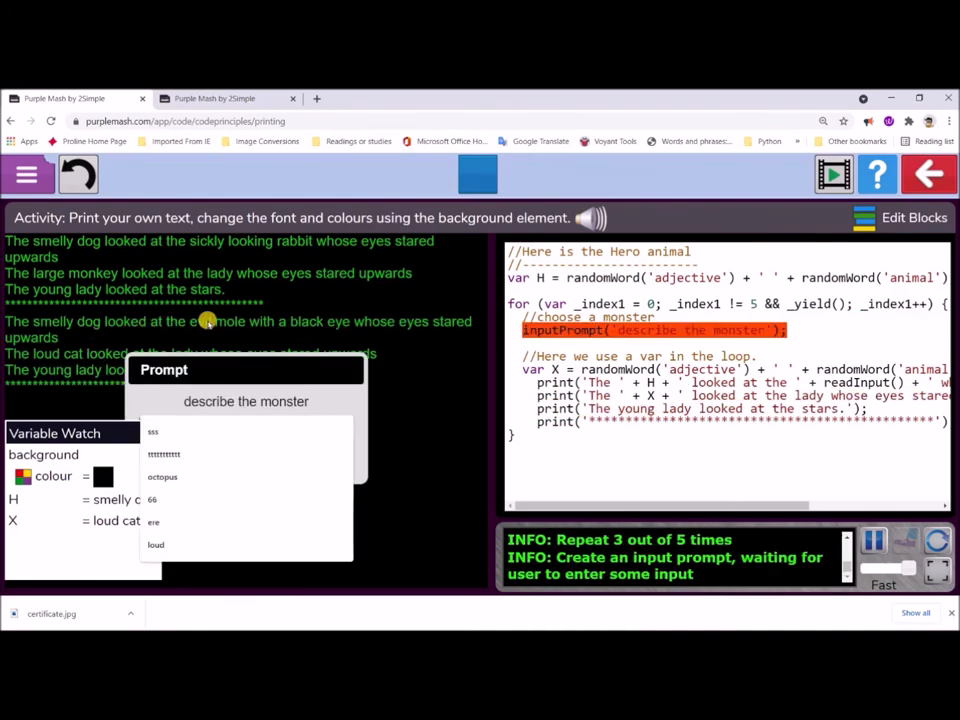
pyautogui.moveTo(278, 334)
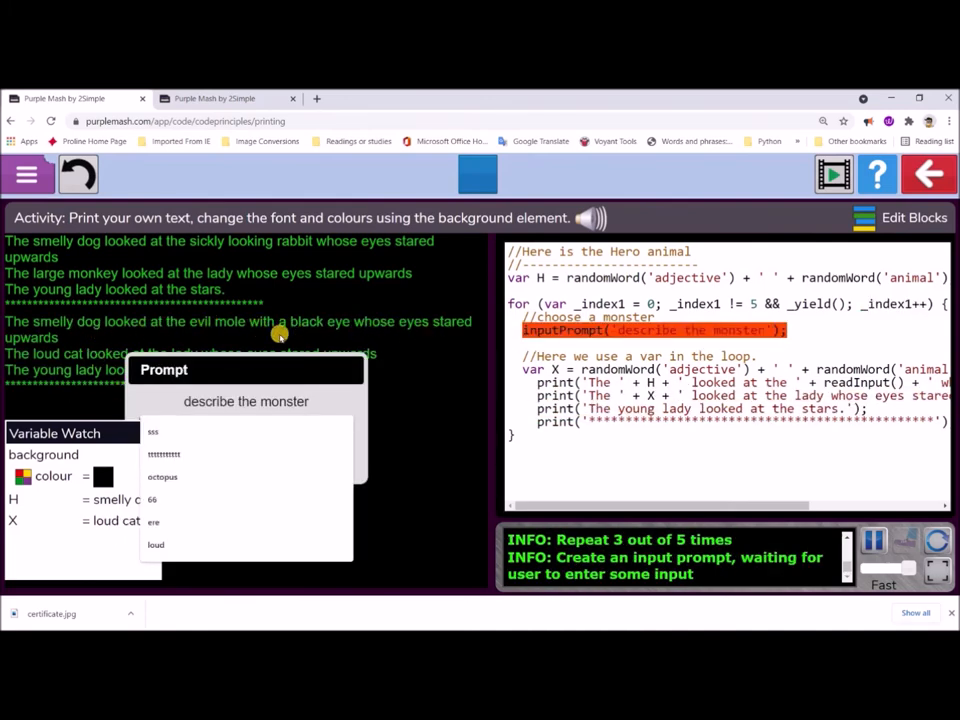
pyautogui.moveTo(300, 240)
pyautogui.write('the ugly dog')
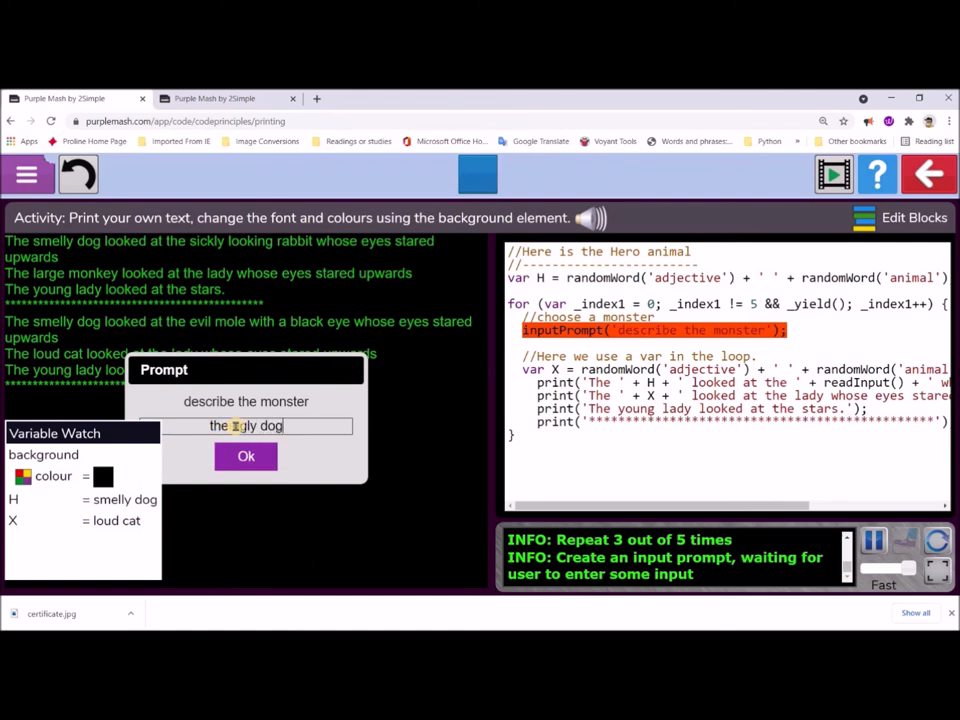
# Answer the last prompt with the ugly dog with a rabid mouth.
pyautogui.write('with a rabid mouth')
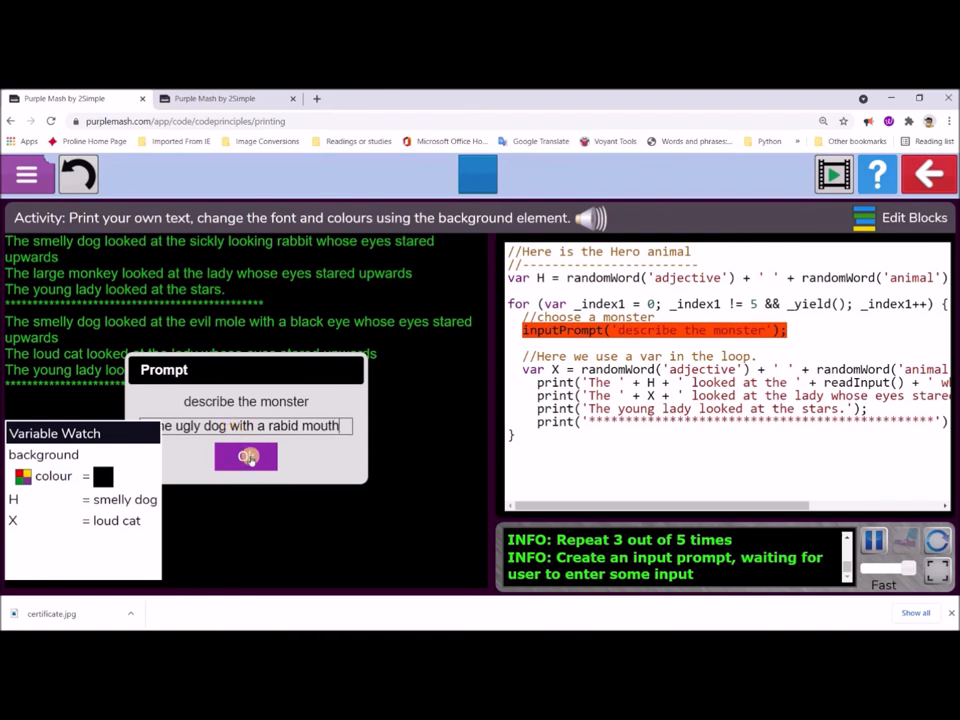
pyautogui.click(246, 456)
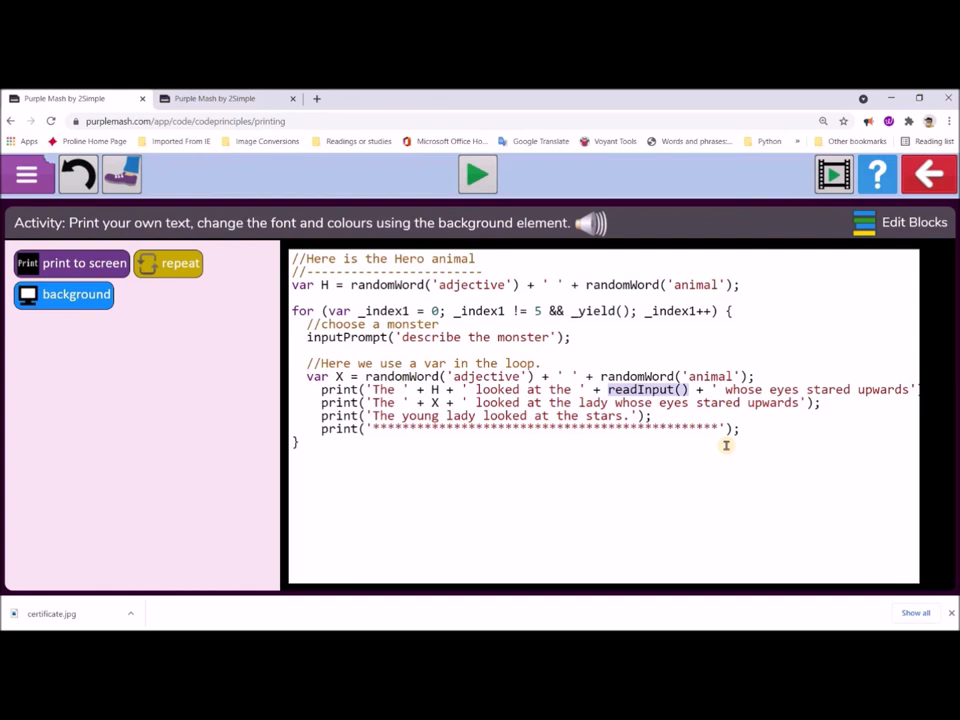
pyautogui.moveTo(370, 292)
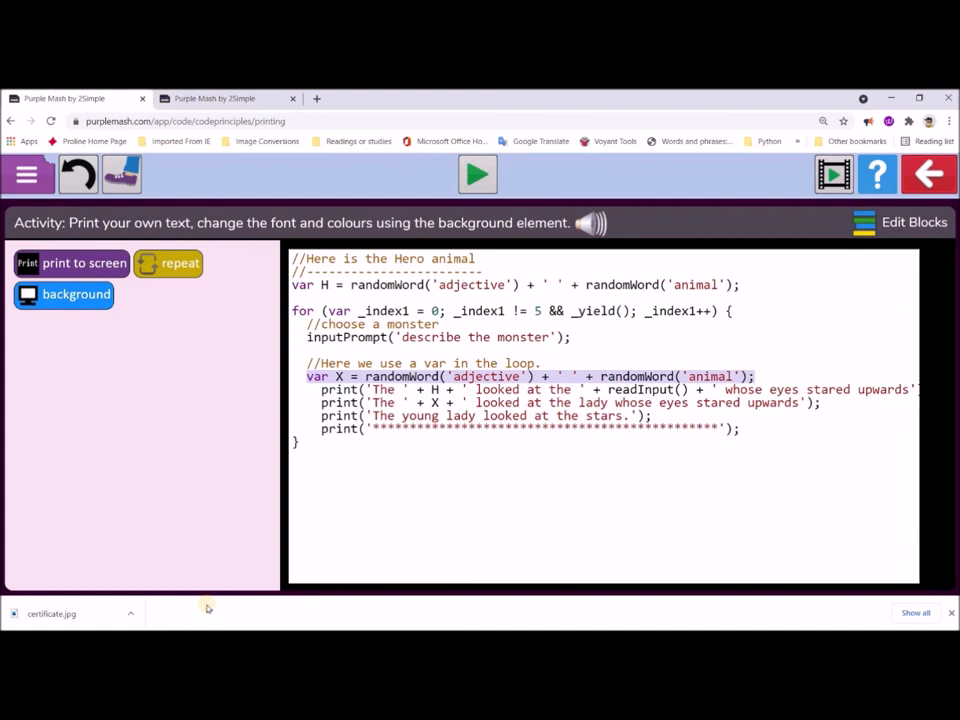
pyautogui.moveTo(300, 508)
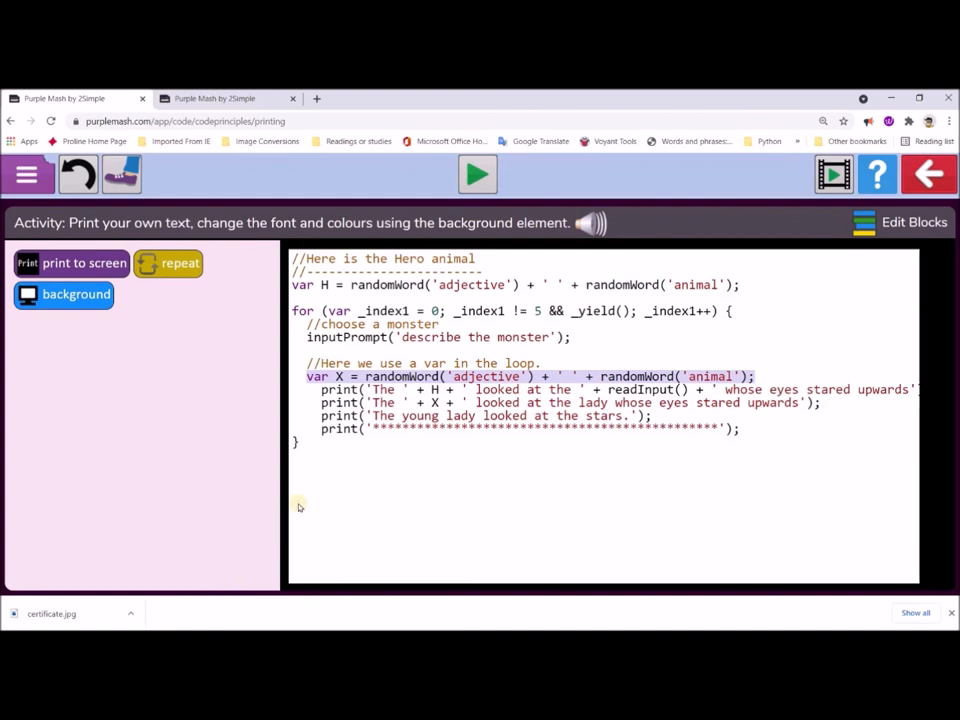
pyautogui.moveTo(318, 476)
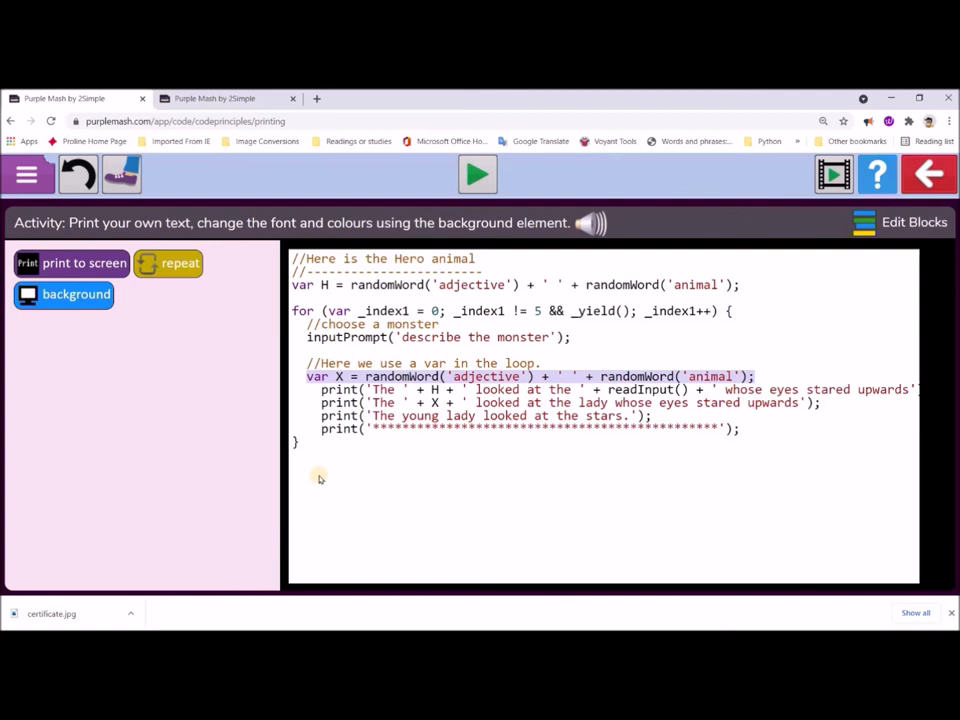